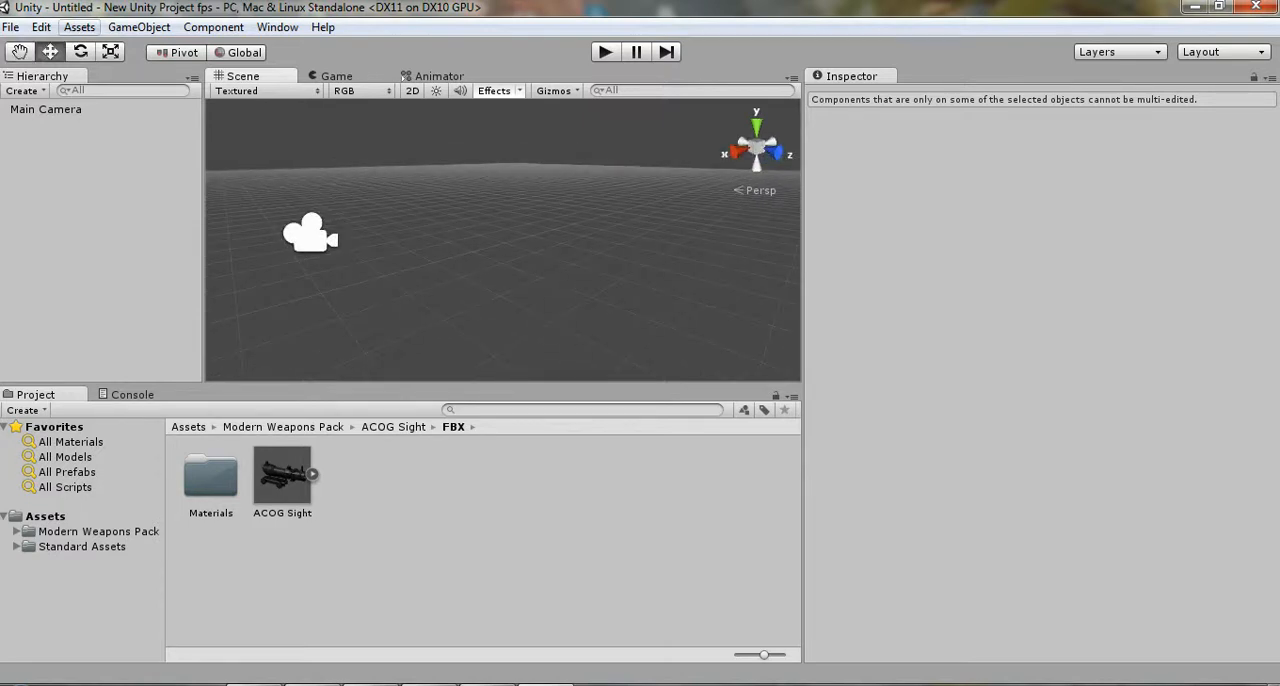
Import the Terrain Assets package with all items checked into the project
click(80, 28)
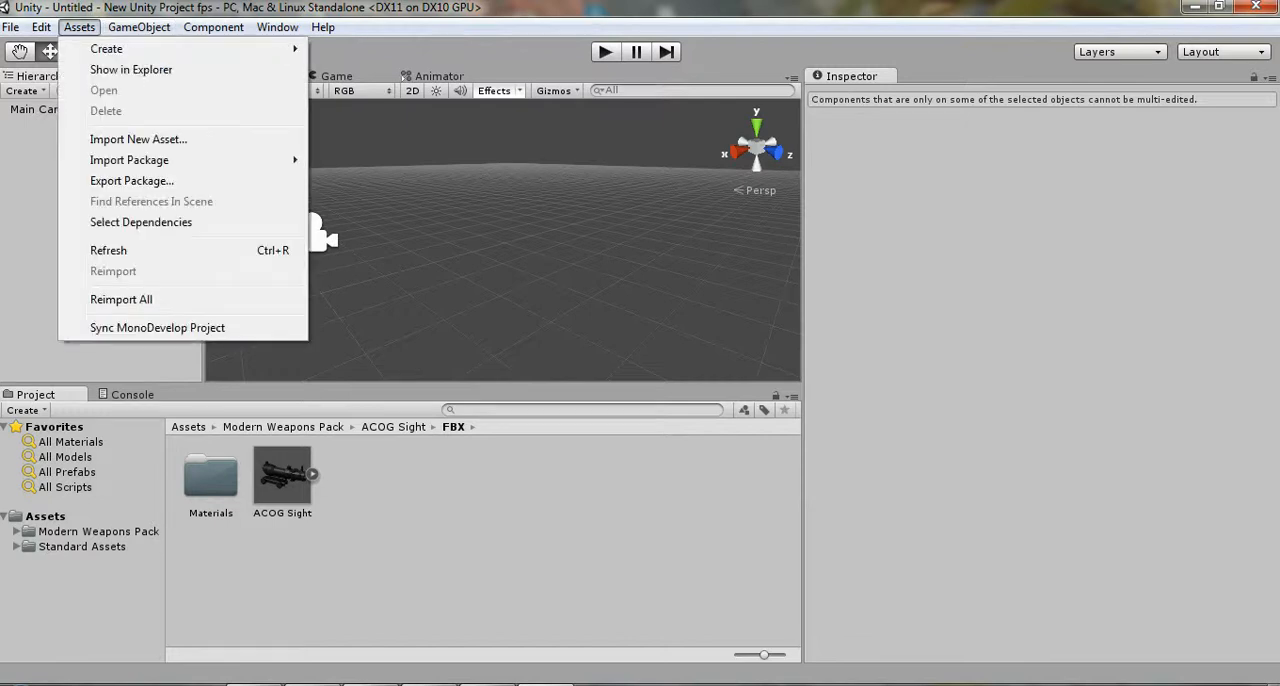
mouse_move(128, 160)
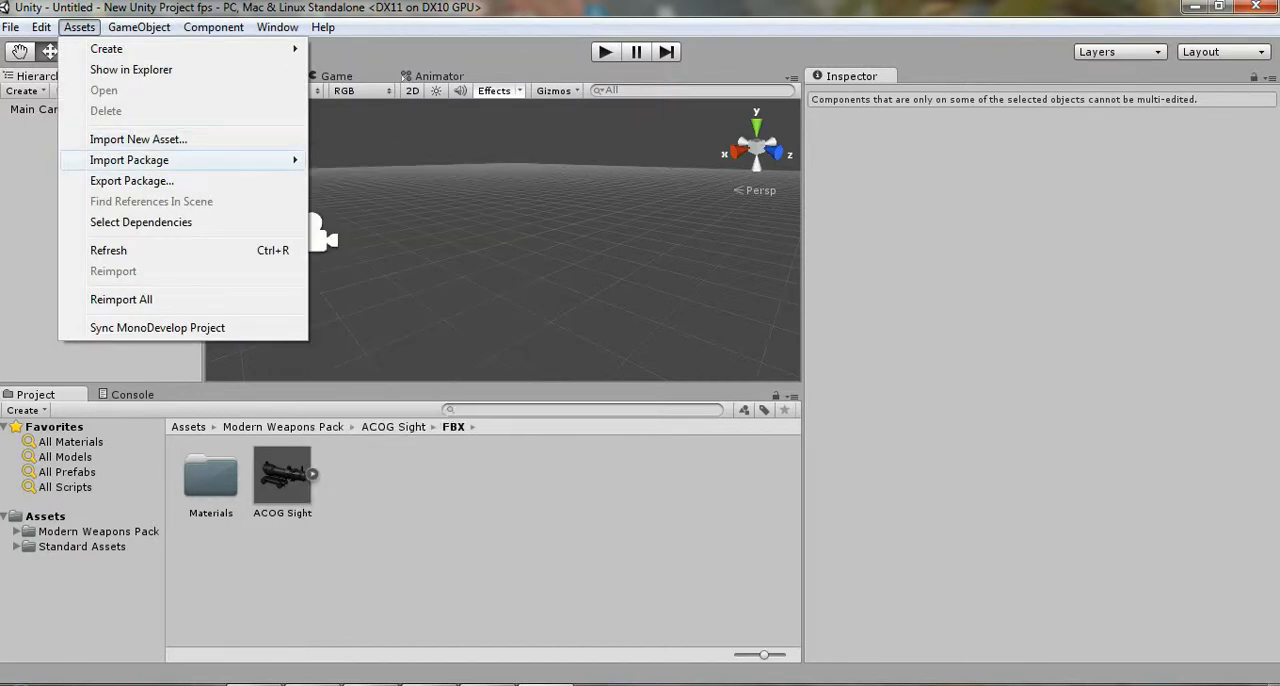
mouse_move(128, 160)
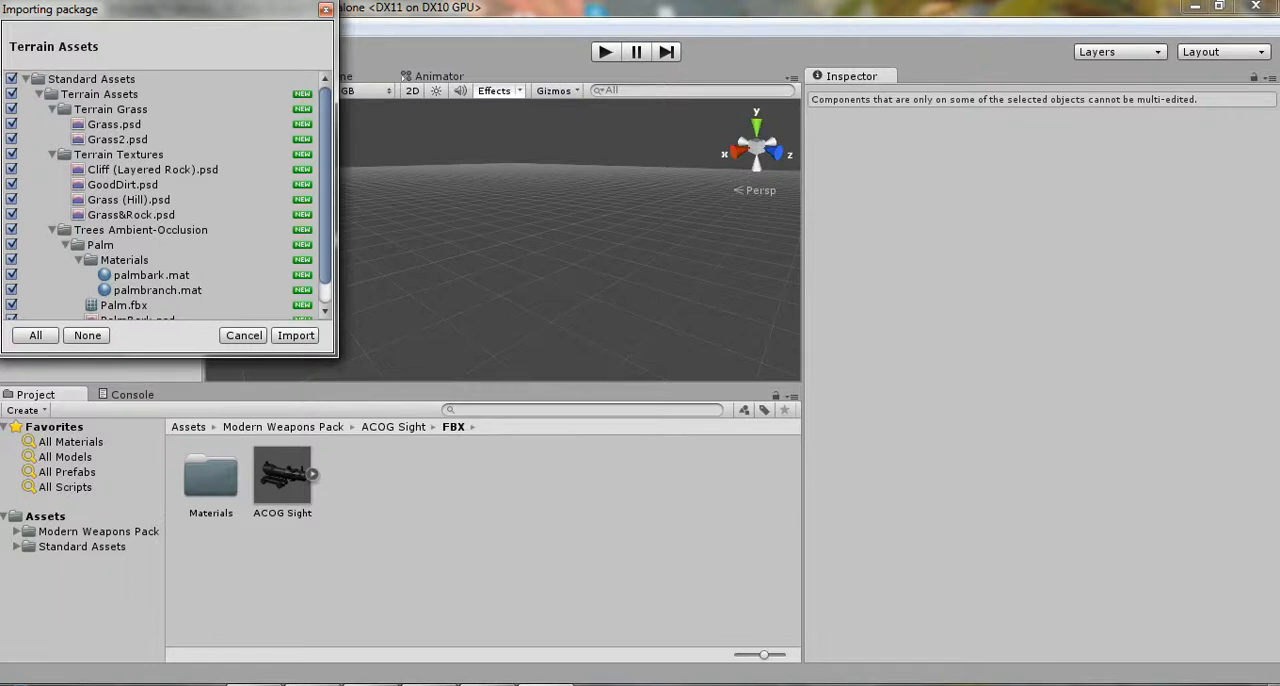
click(296, 336)
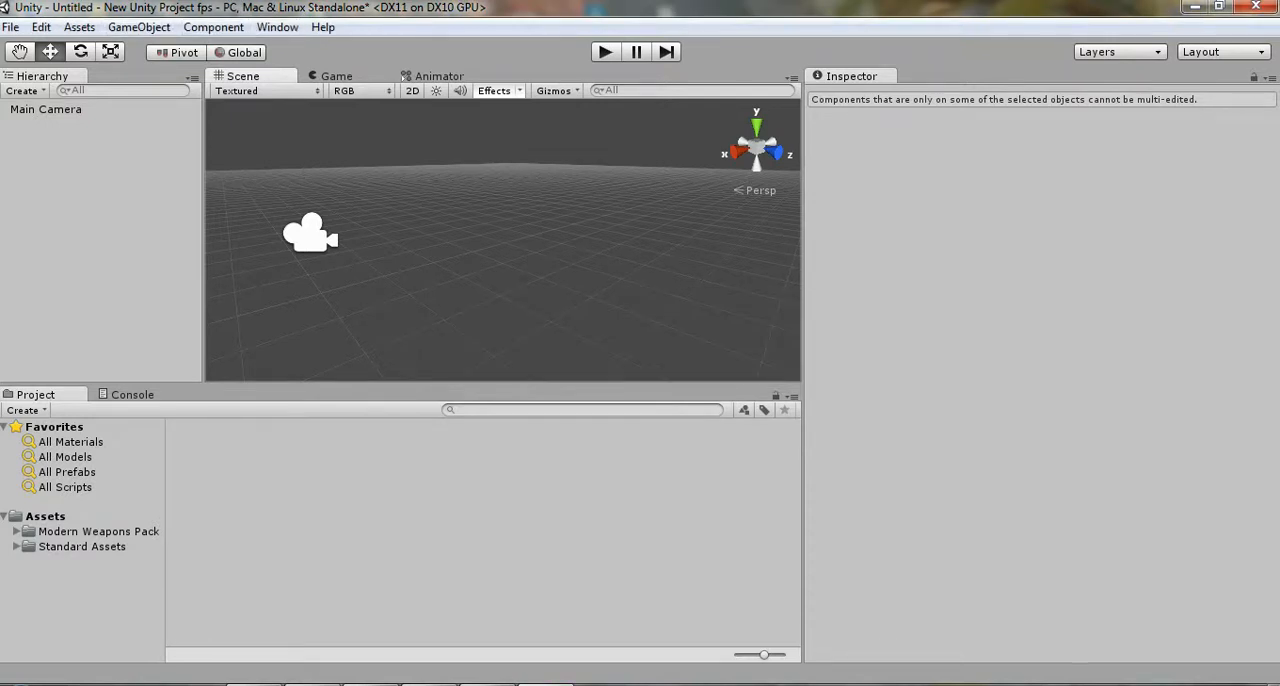
Add a new Terrain object to the scene via GameObject > Create Other
click(138, 28)
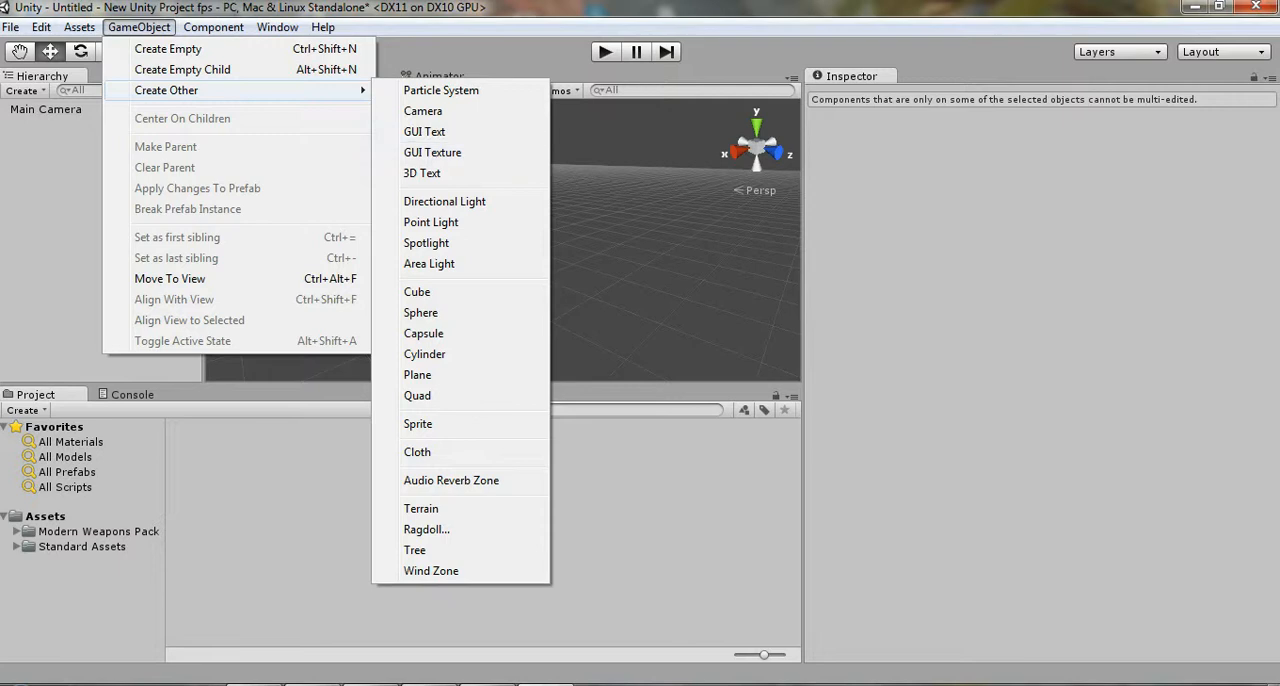
click(422, 110)
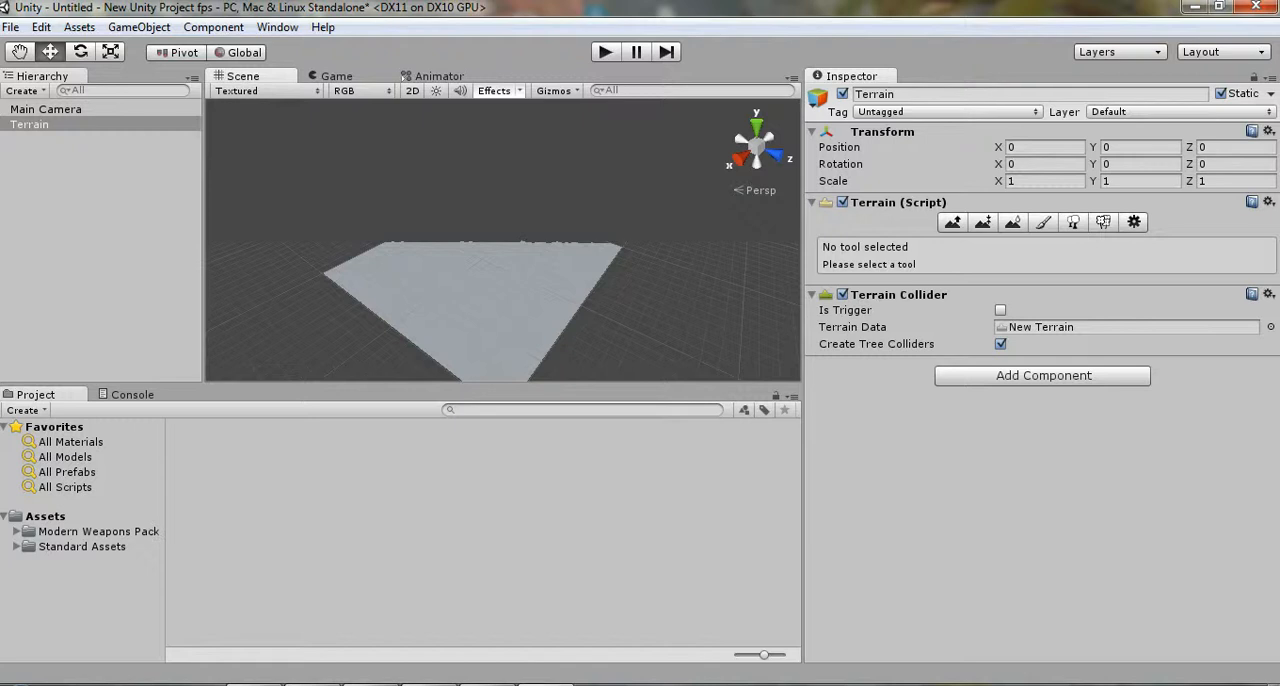
Activate the Raise/Lower Terrain tool with a soft round brush at size 11, opacity 9
click(952, 222)
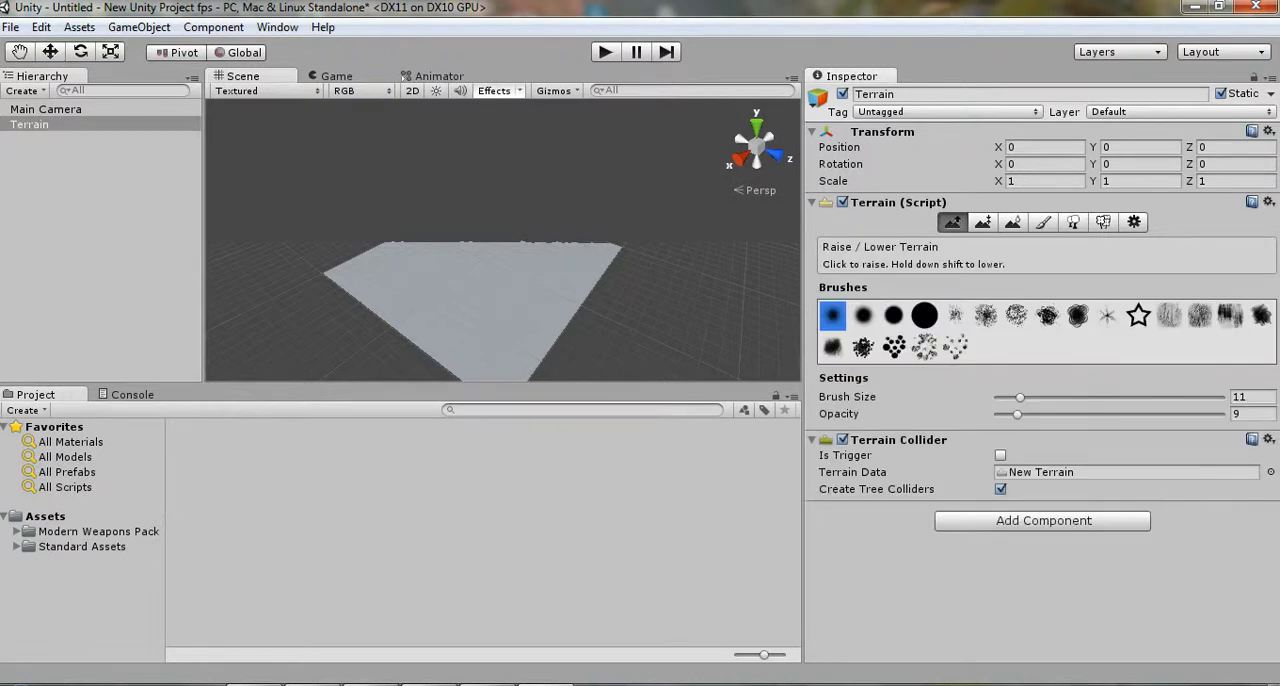
click(924, 316)
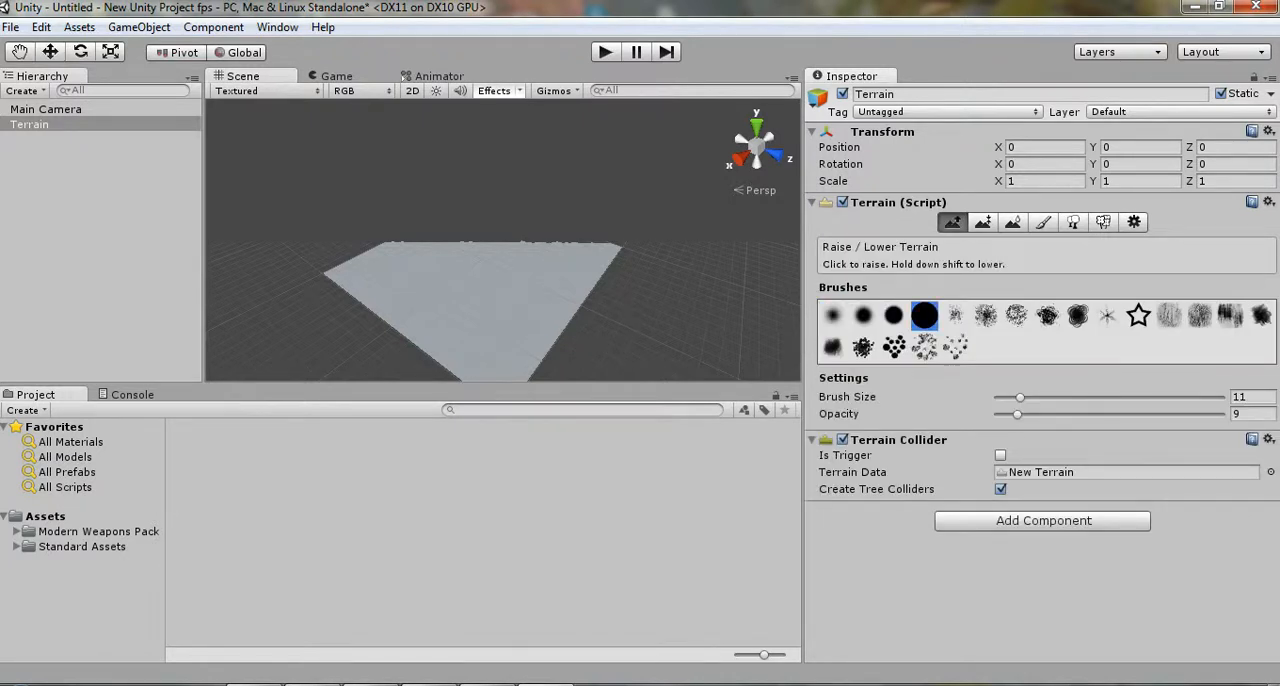
click(832, 316)
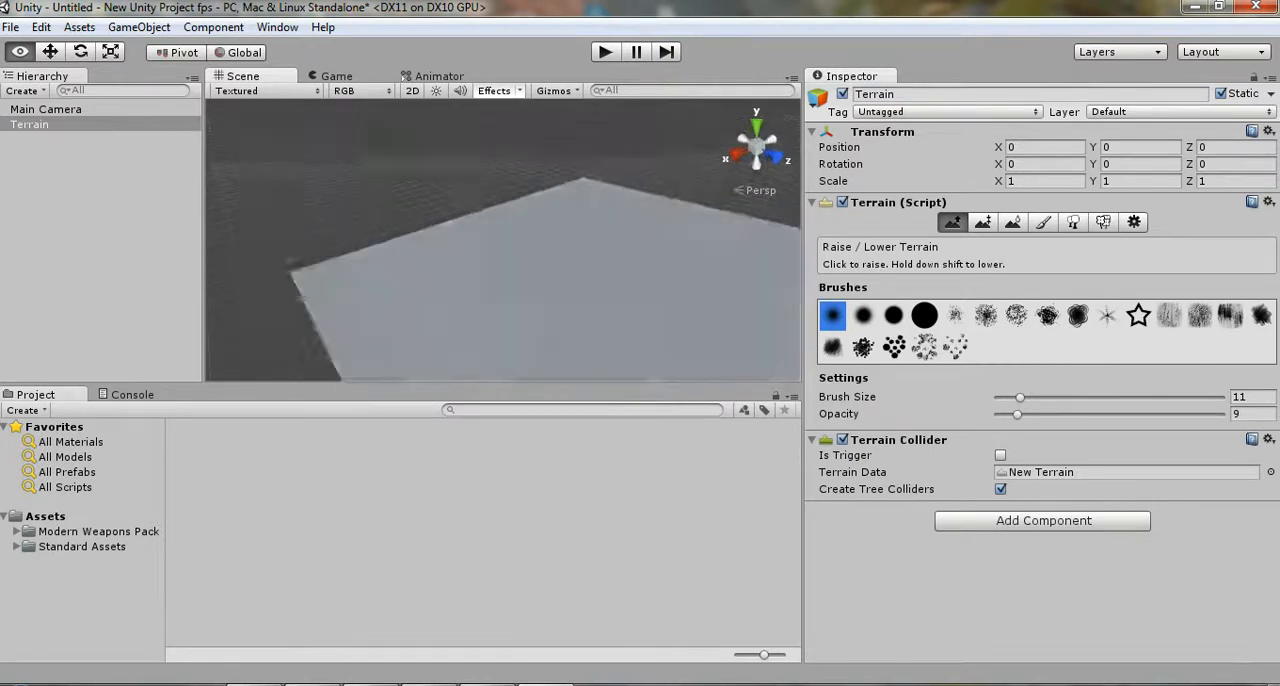
click(982, 222)
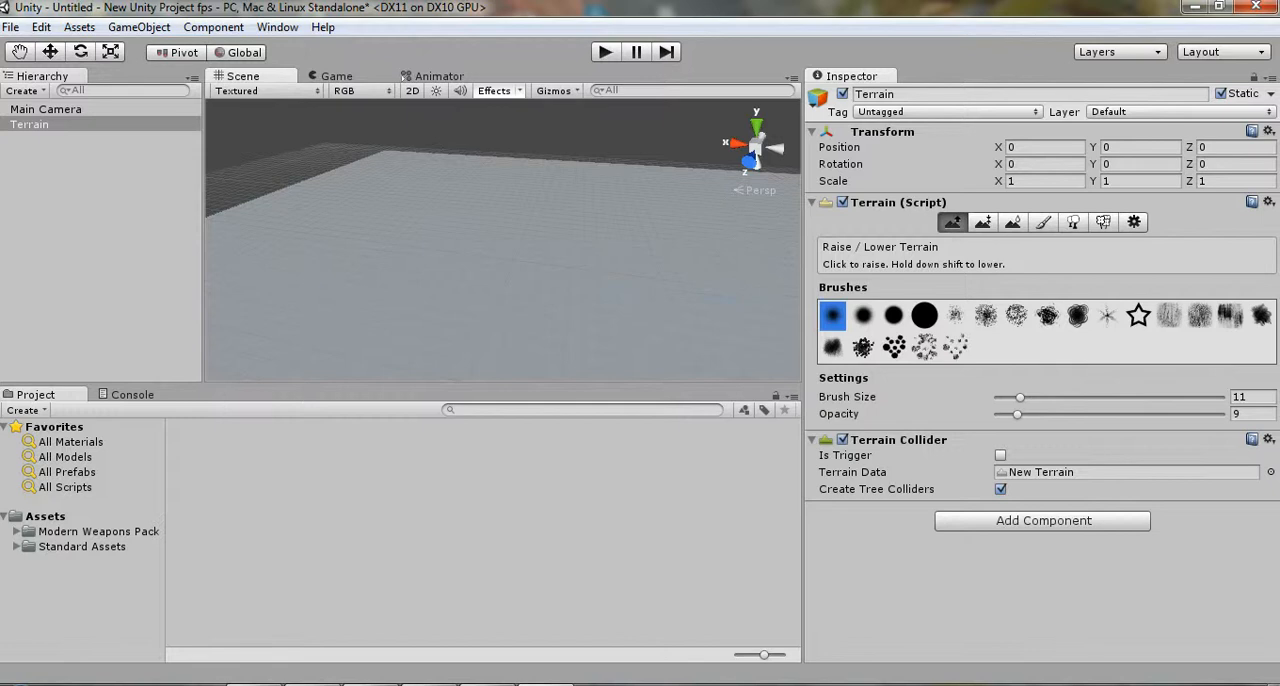
click(924, 316)
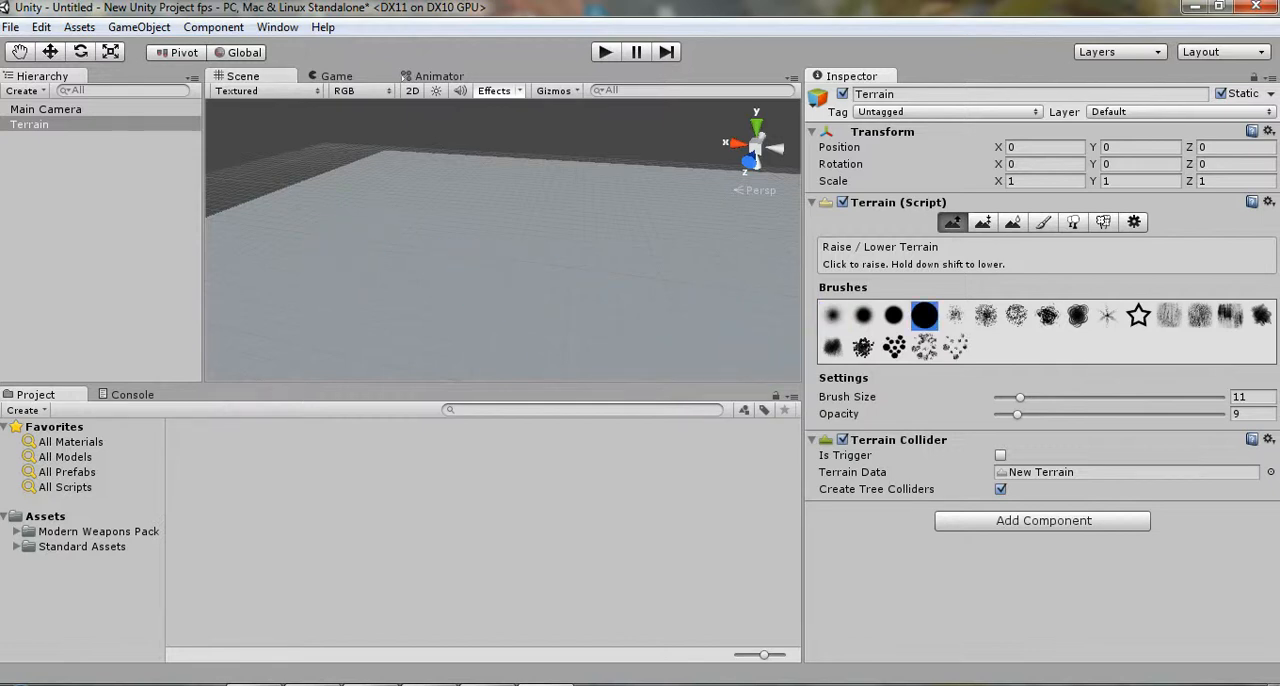
Enlarge the brush to size 97 and raise ridges and rolling hills across the terrain
drag(1018, 396, 1092, 396)
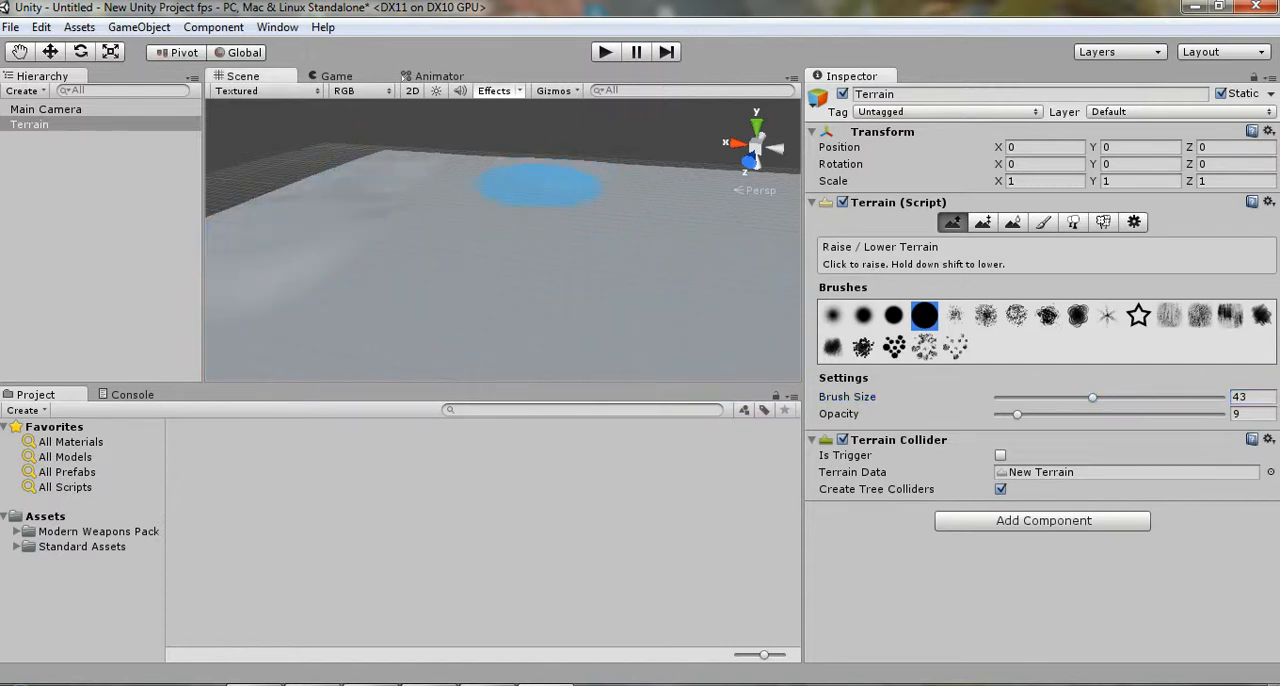
click(540, 184)
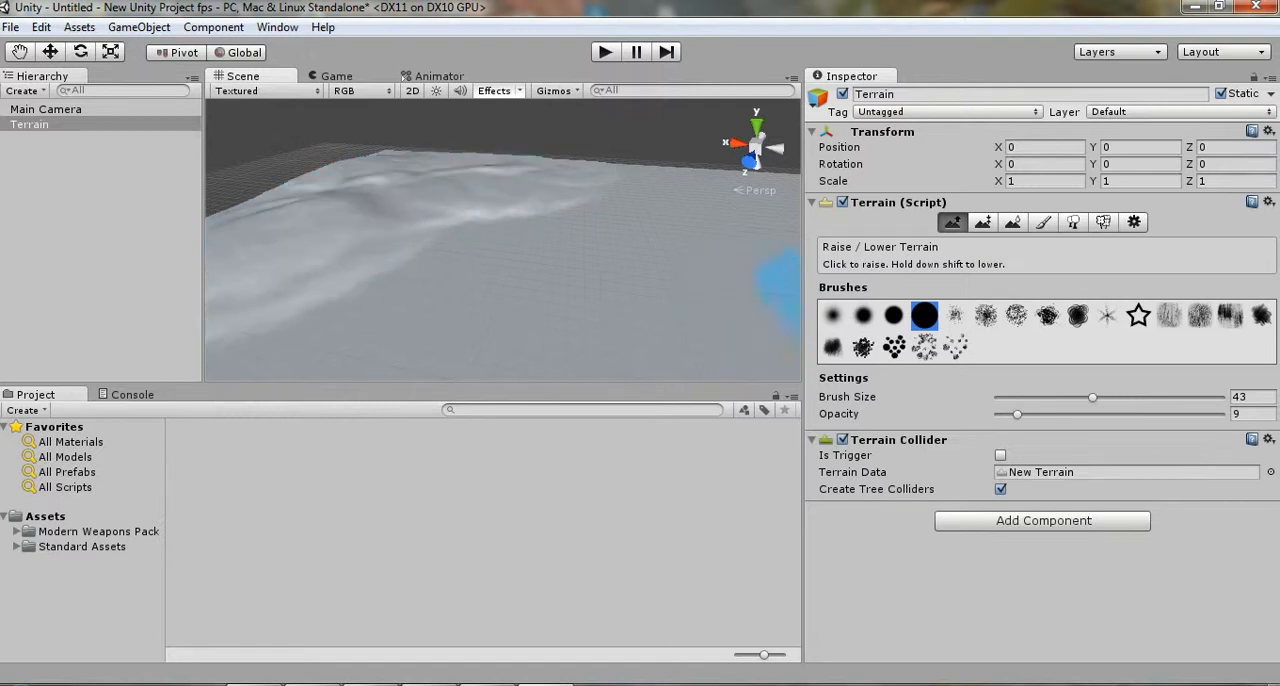
click(864, 316)
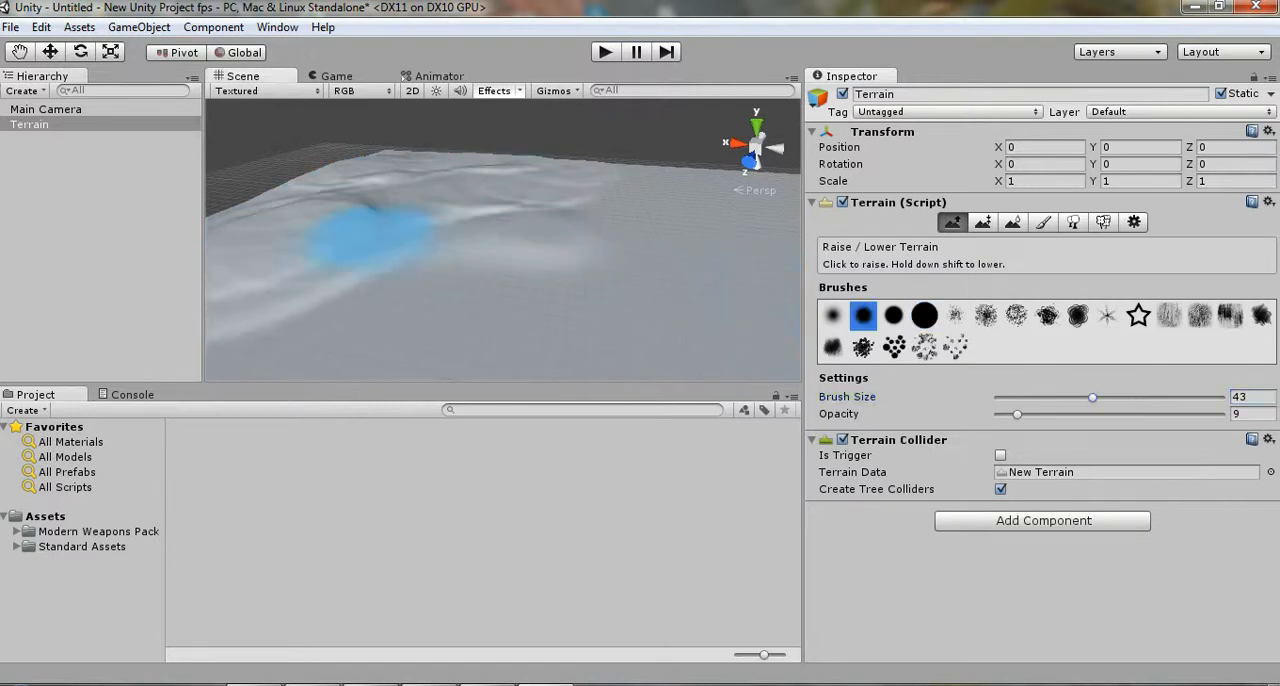
click(832, 316)
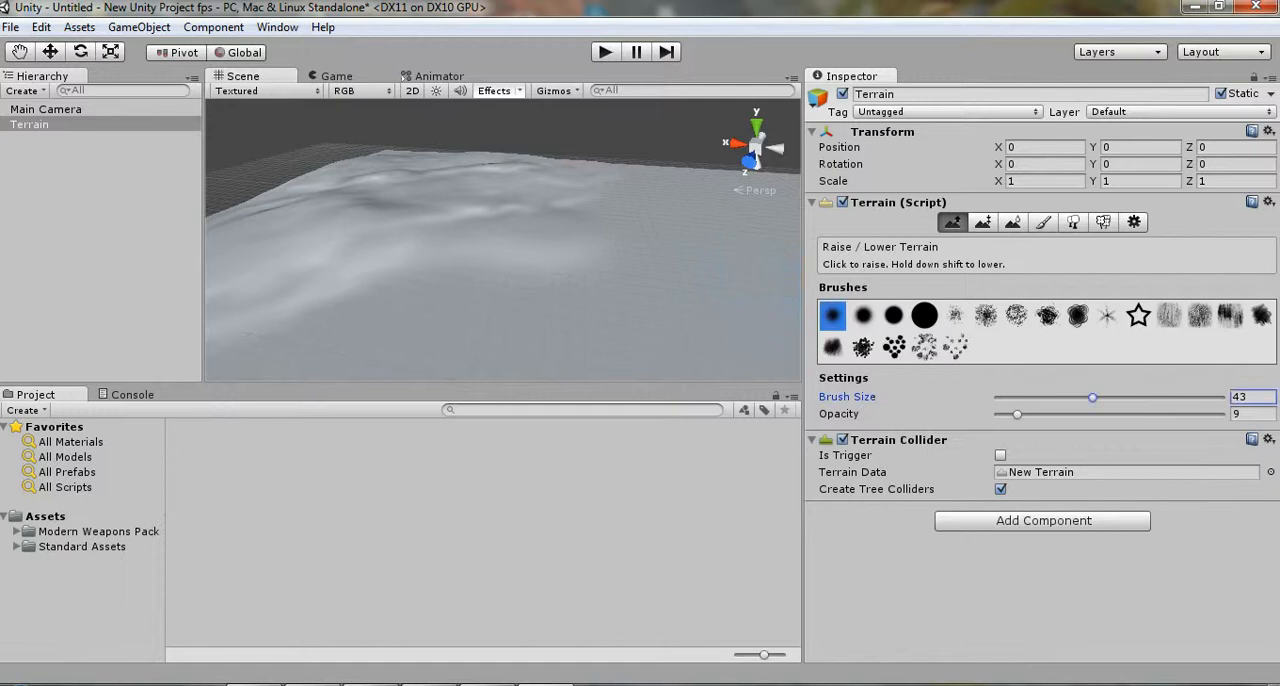
drag(1092, 396, 1216, 396)
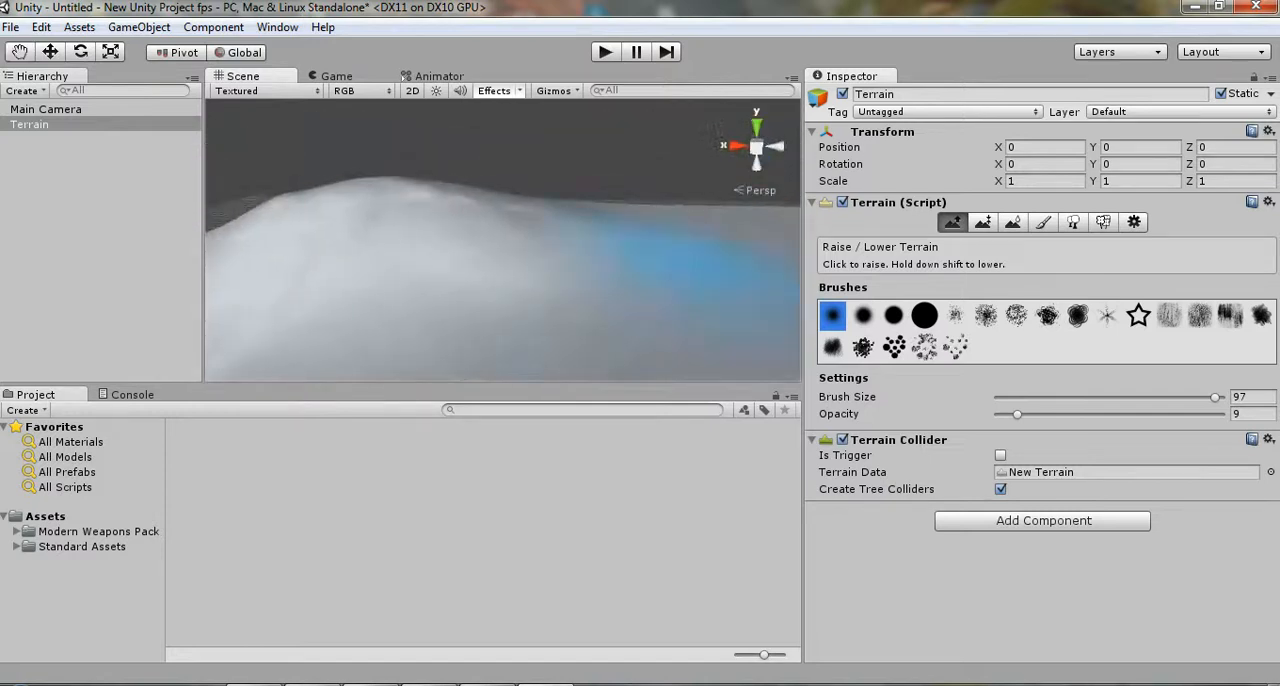
drag(1016, 414, 1060, 414)
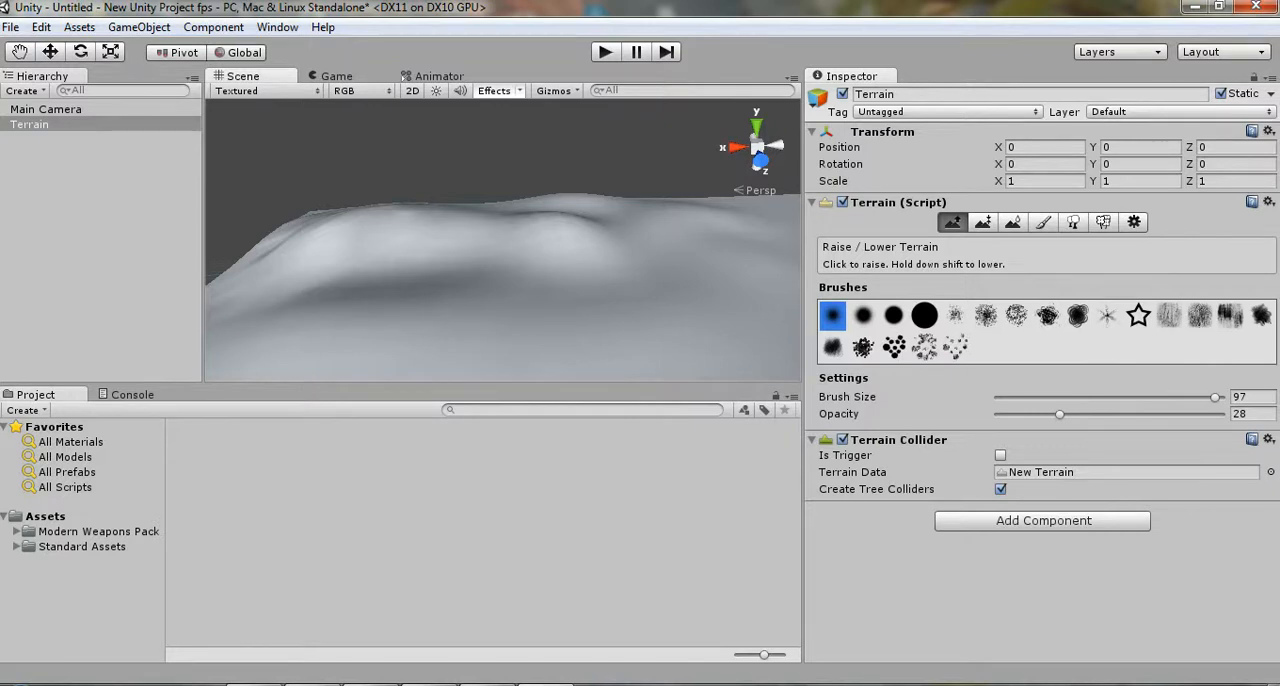
Add a grass Texture2D as the terrain's first paint texture, turning the hills green
click(1042, 222)
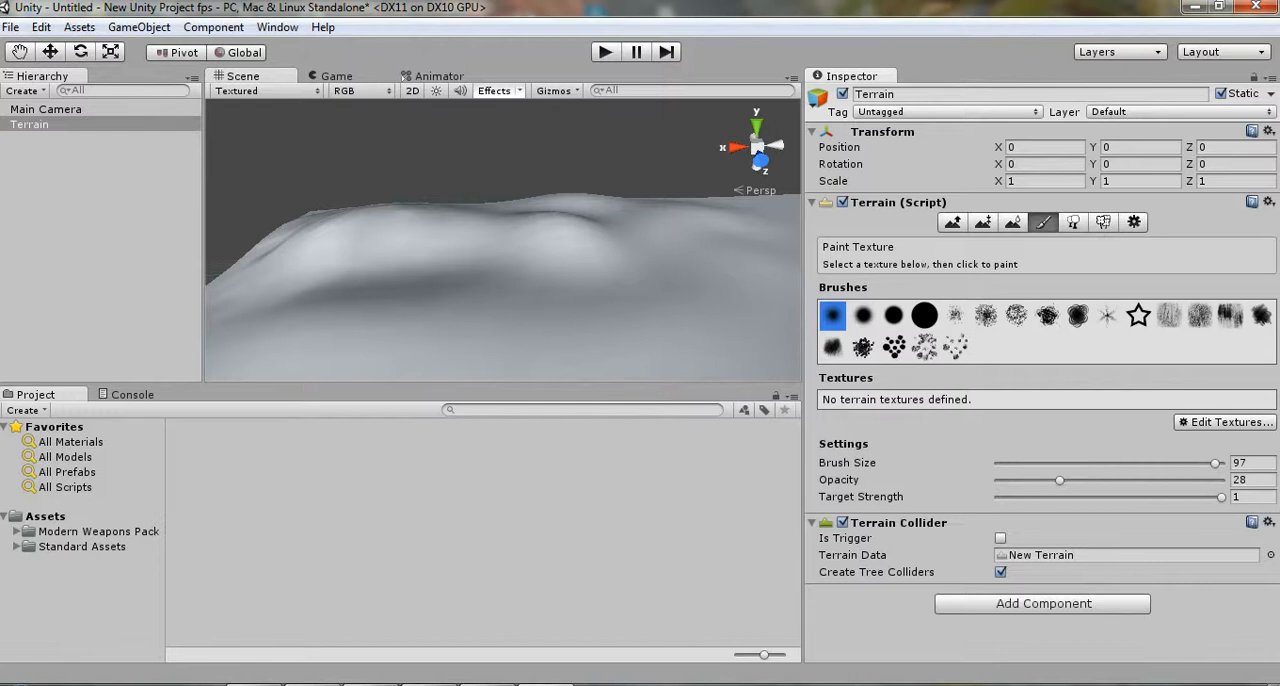
click(1224, 422)
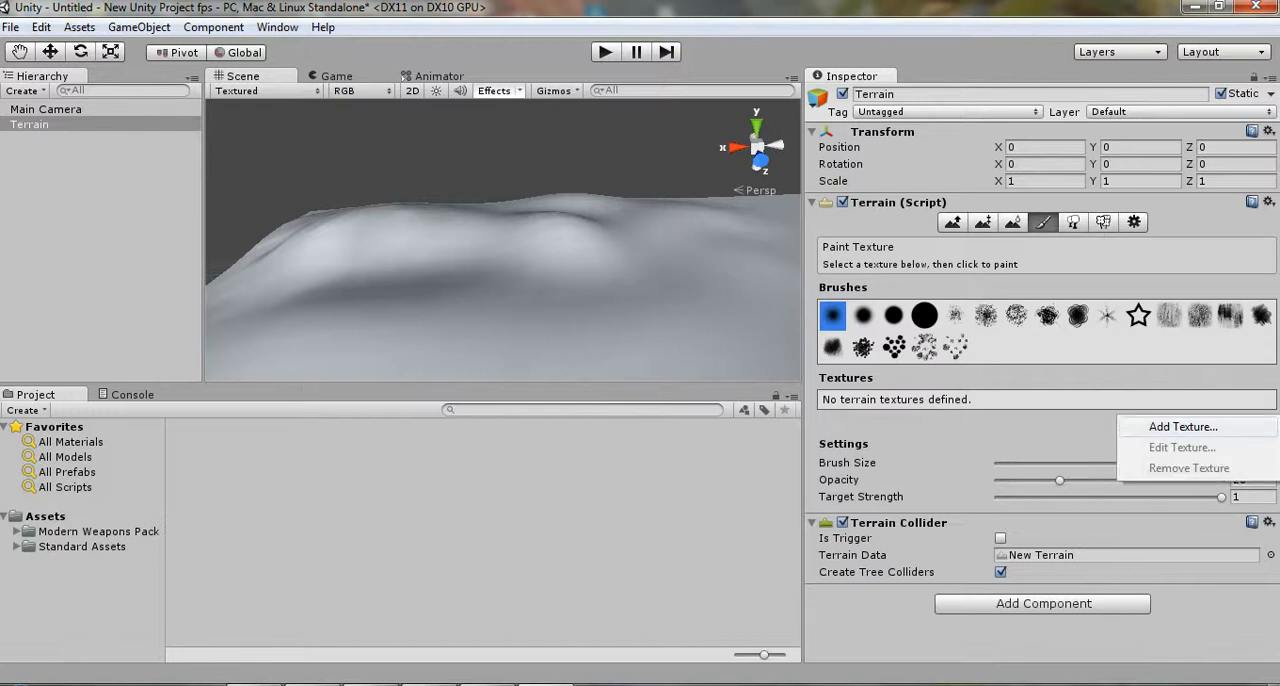
click(1184, 426)
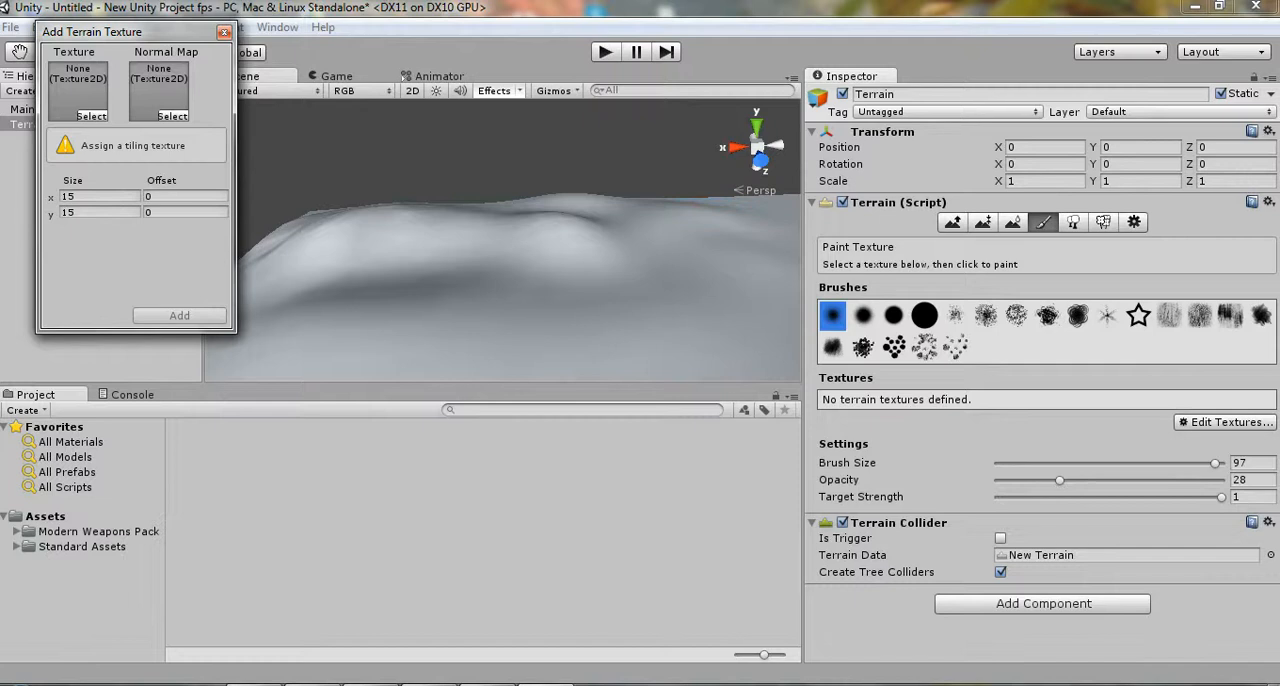
click(92, 116)
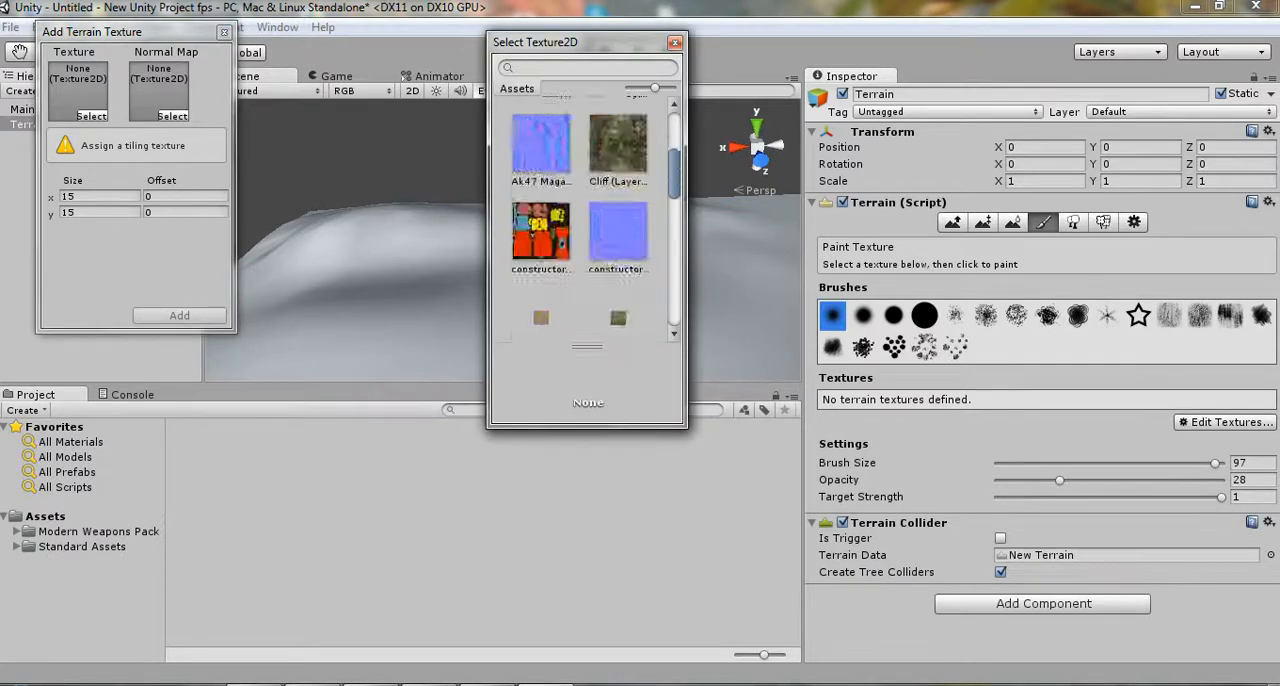
scroll(down, 3)
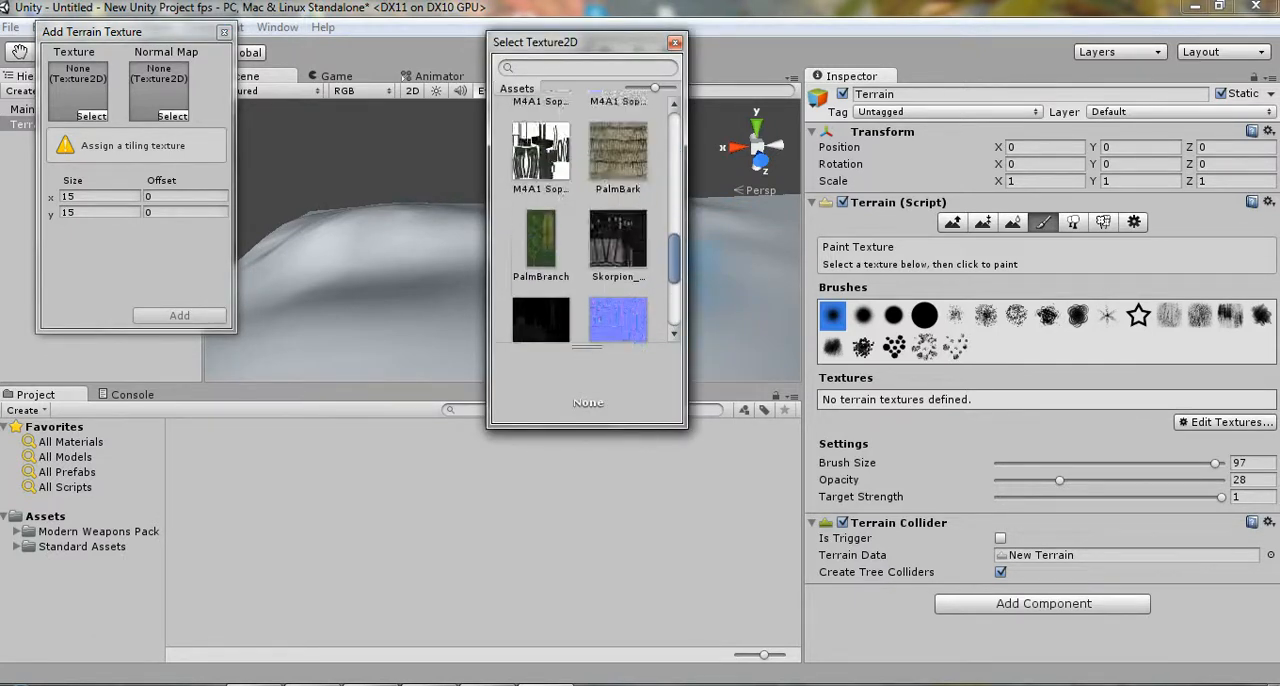
scroll(down, 3)
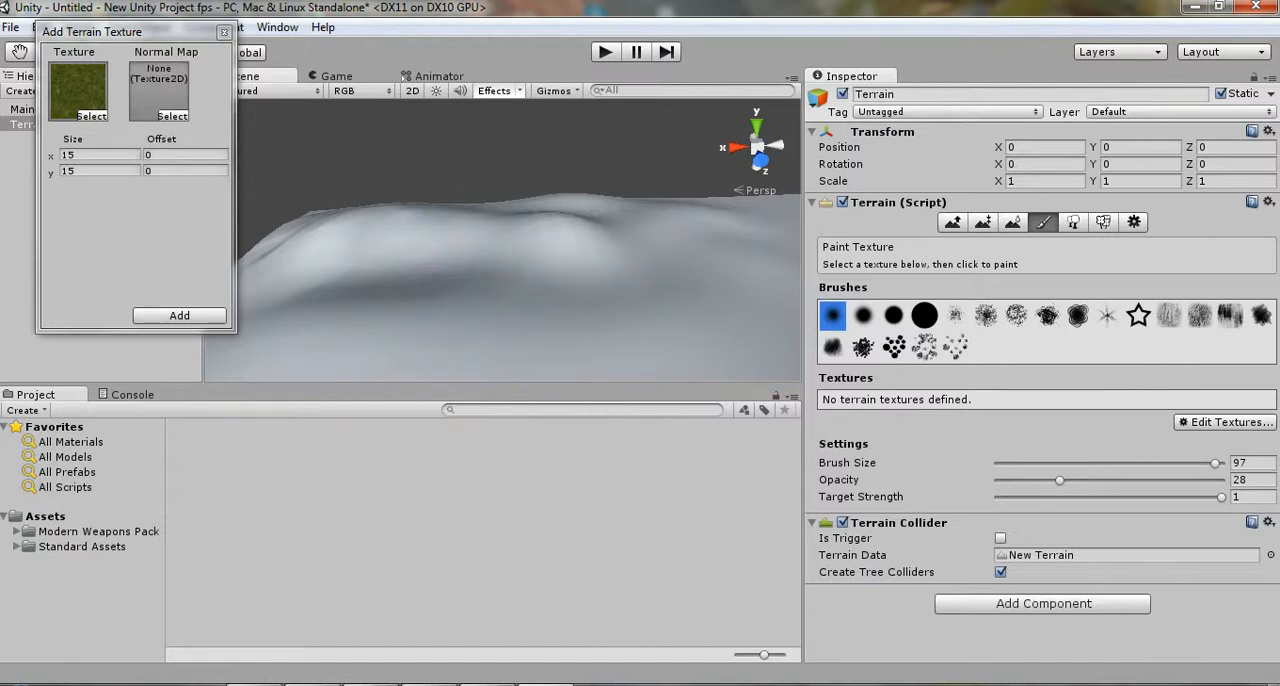
click(180, 316)
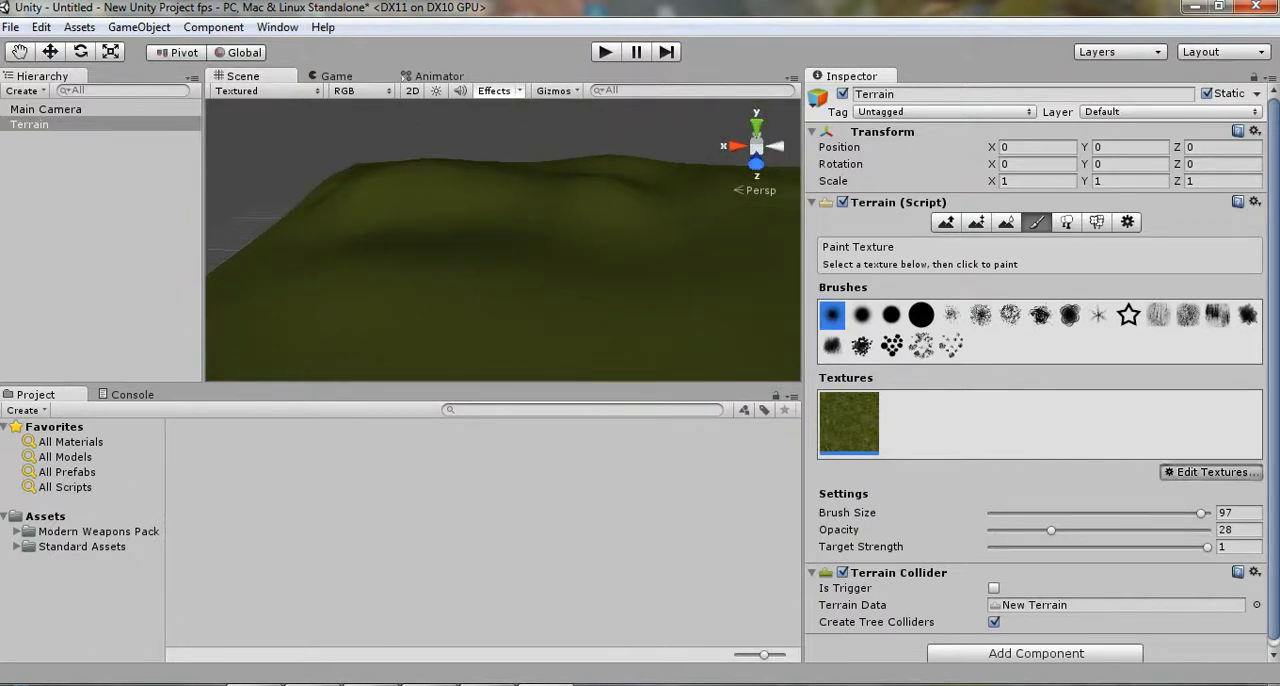
Add a second Grass&Rock texture and paint rocky patches over the grassy hills
click(1208, 472)
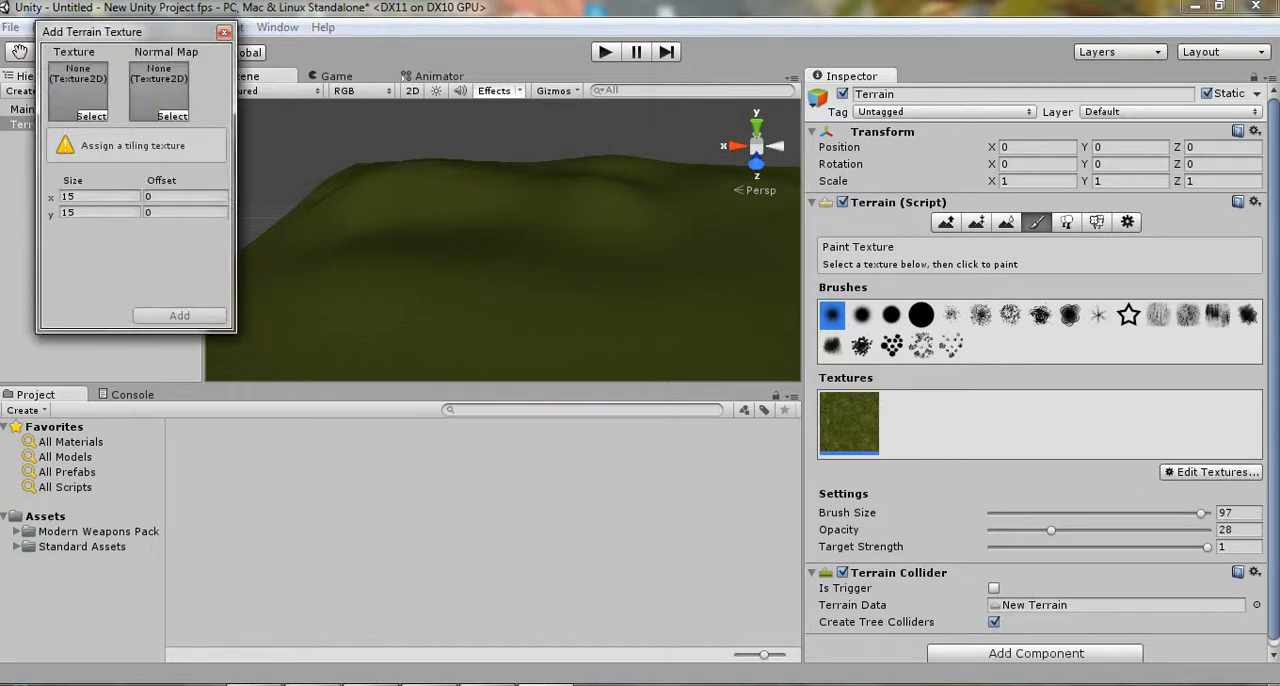
click(92, 116)
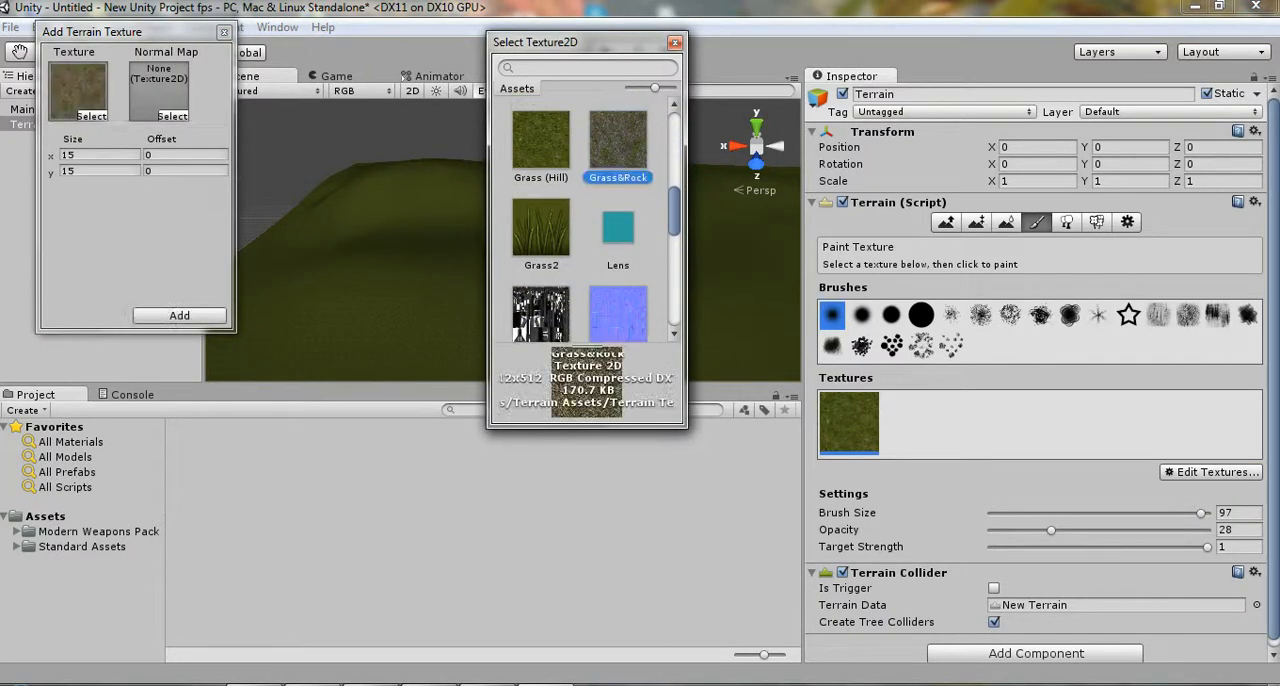
click(180, 314)
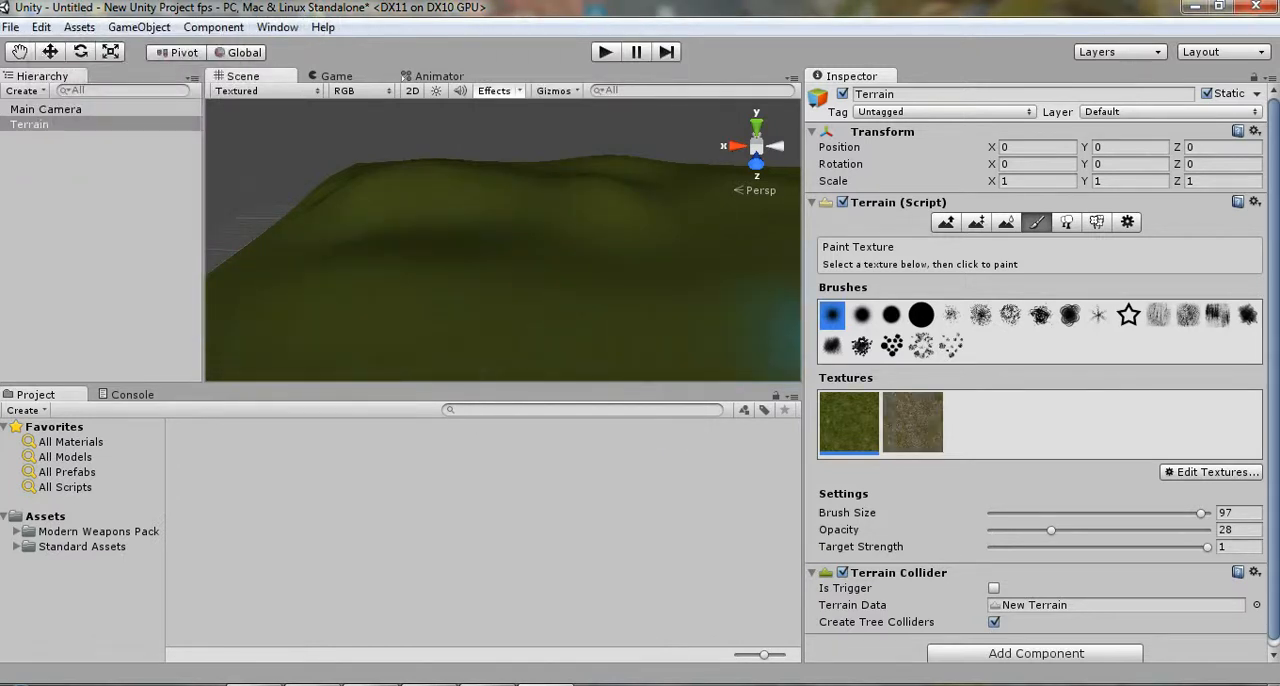
click(912, 420)
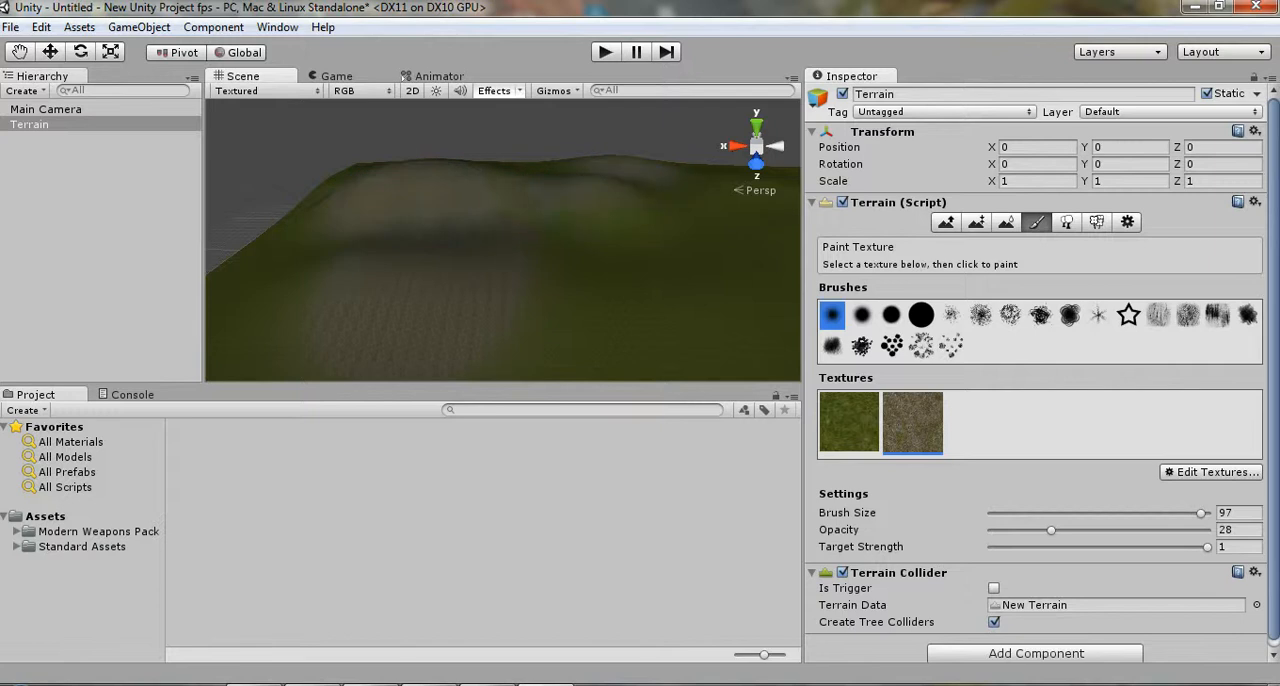
click(340, 220)
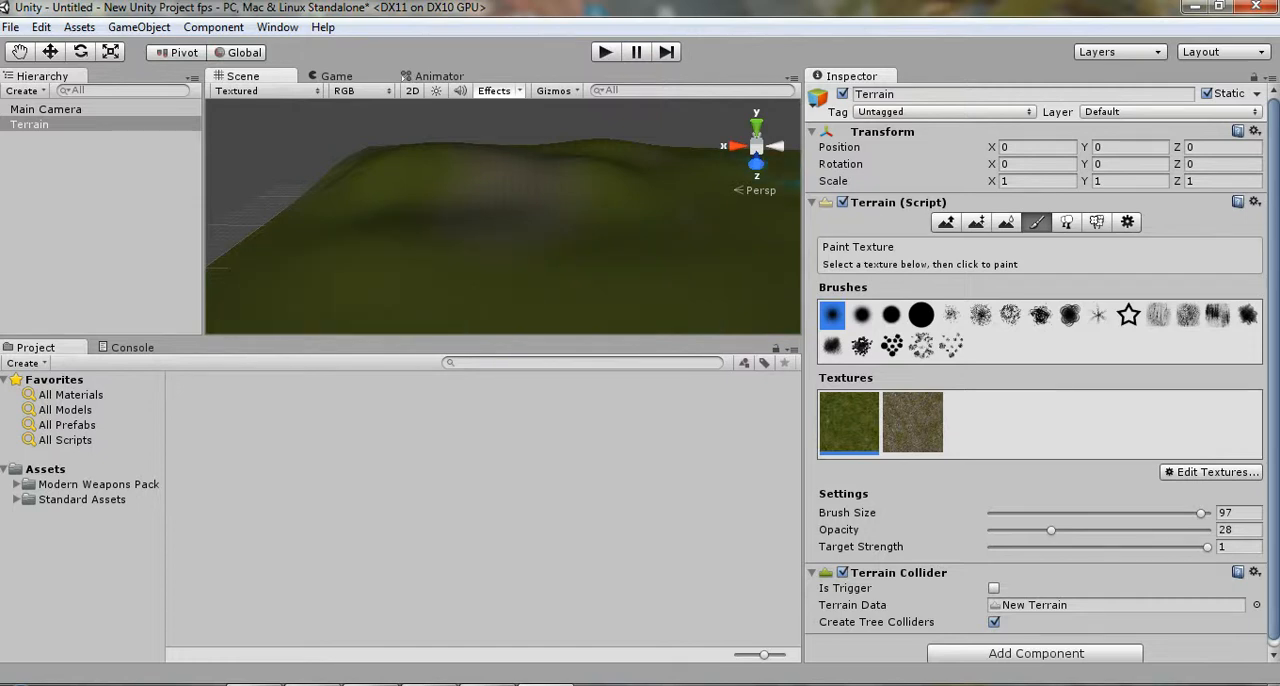
Define a Grass detail texture under Paint Details using the grass image
click(1072, 222)
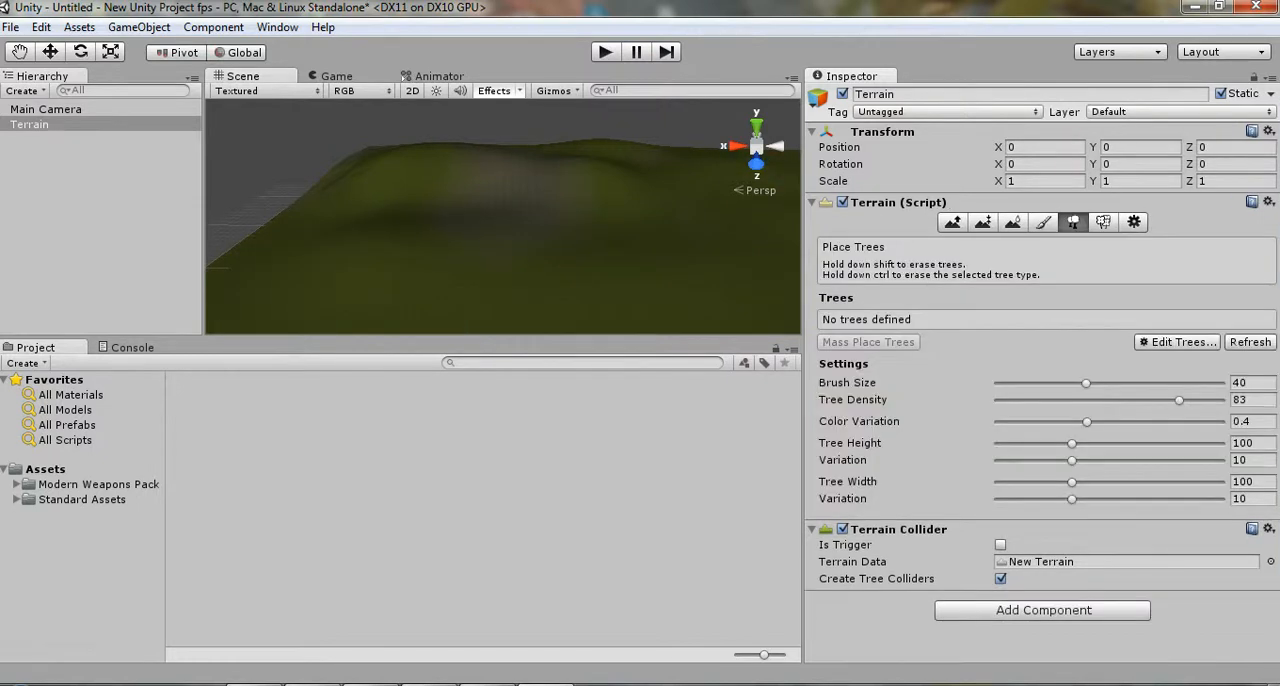
click(1104, 222)
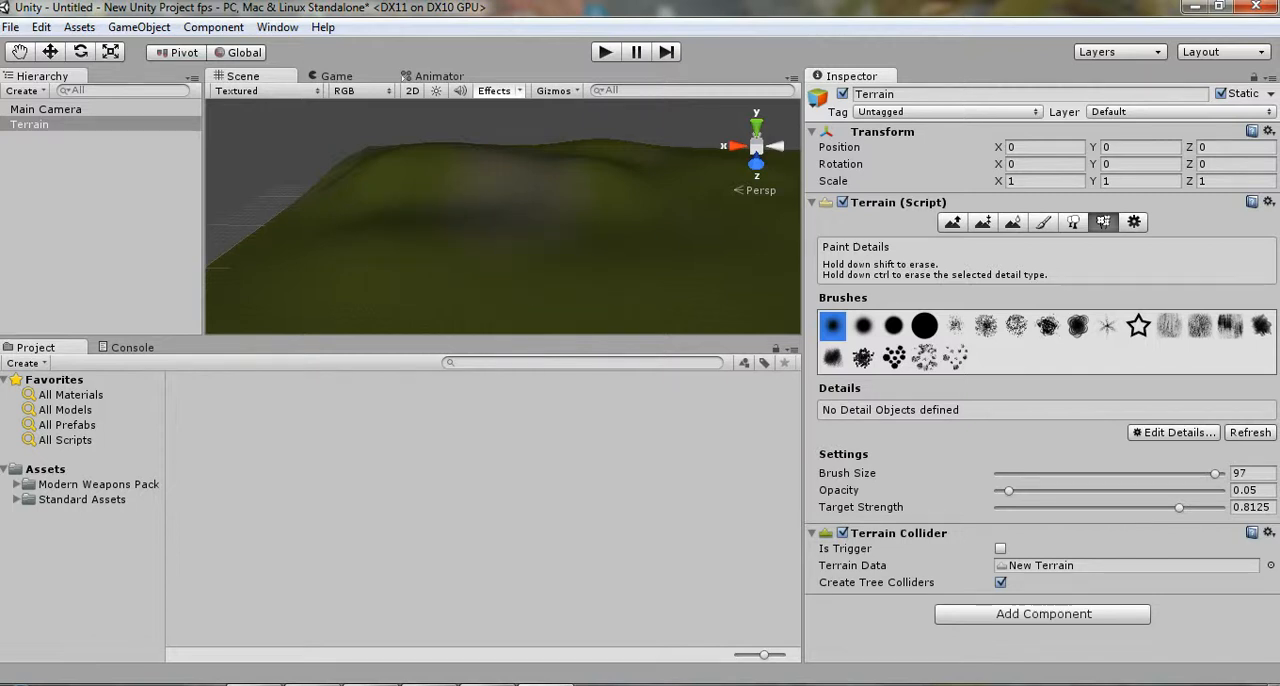
click(1172, 432)
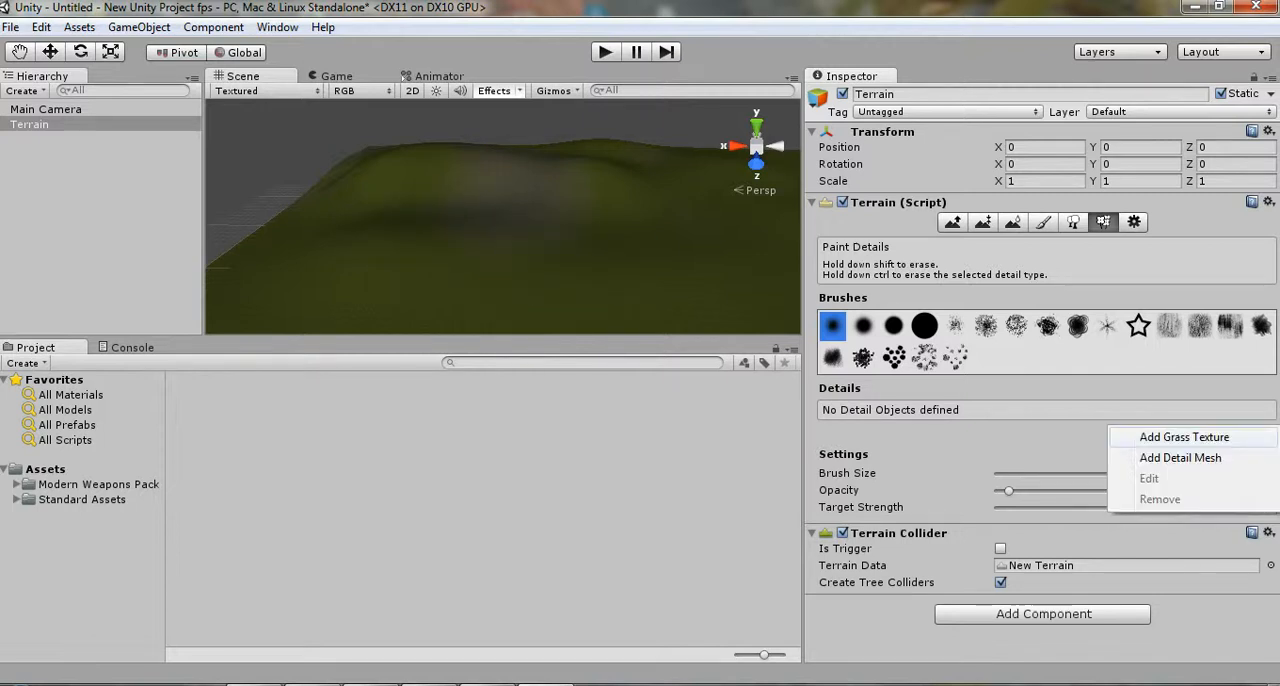
click(1184, 436)
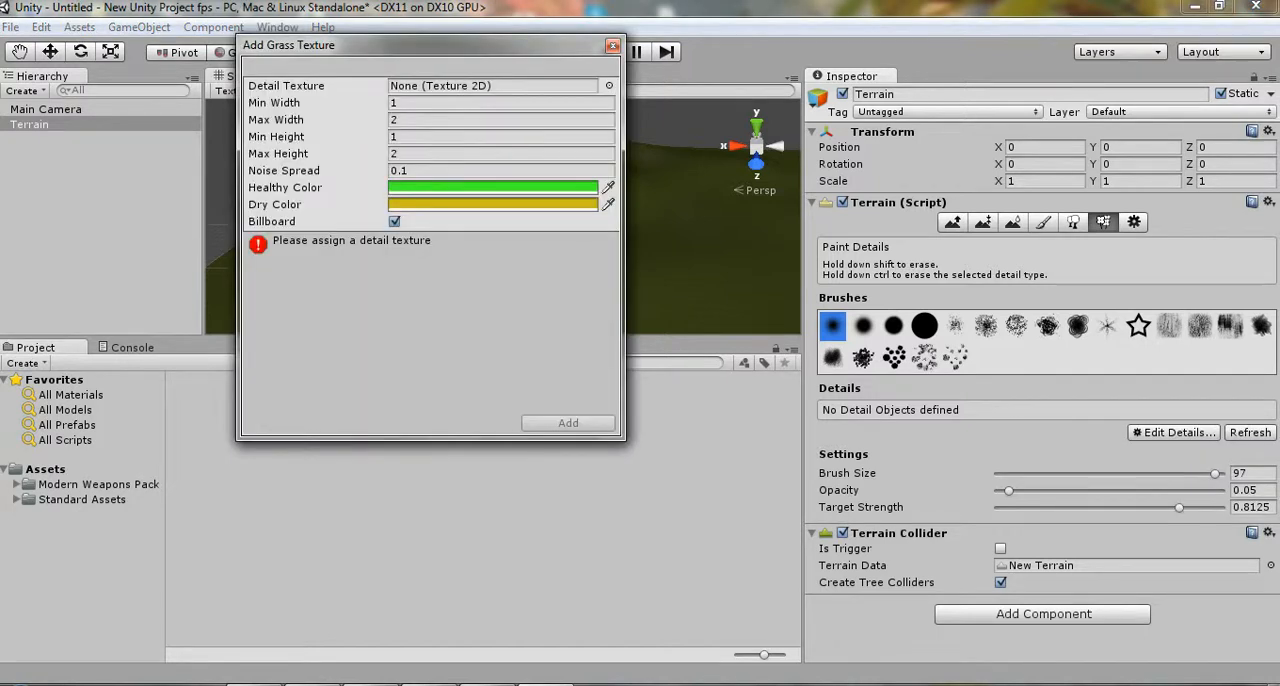
click(608, 84)
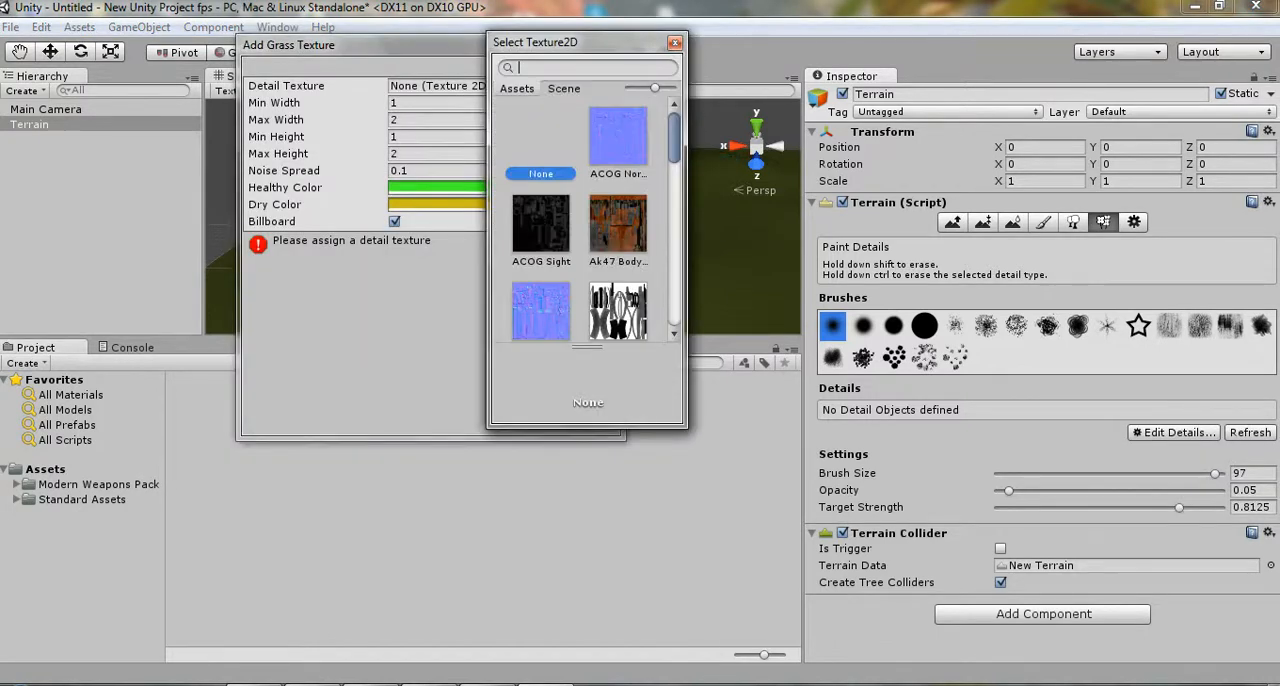
click(616, 214)
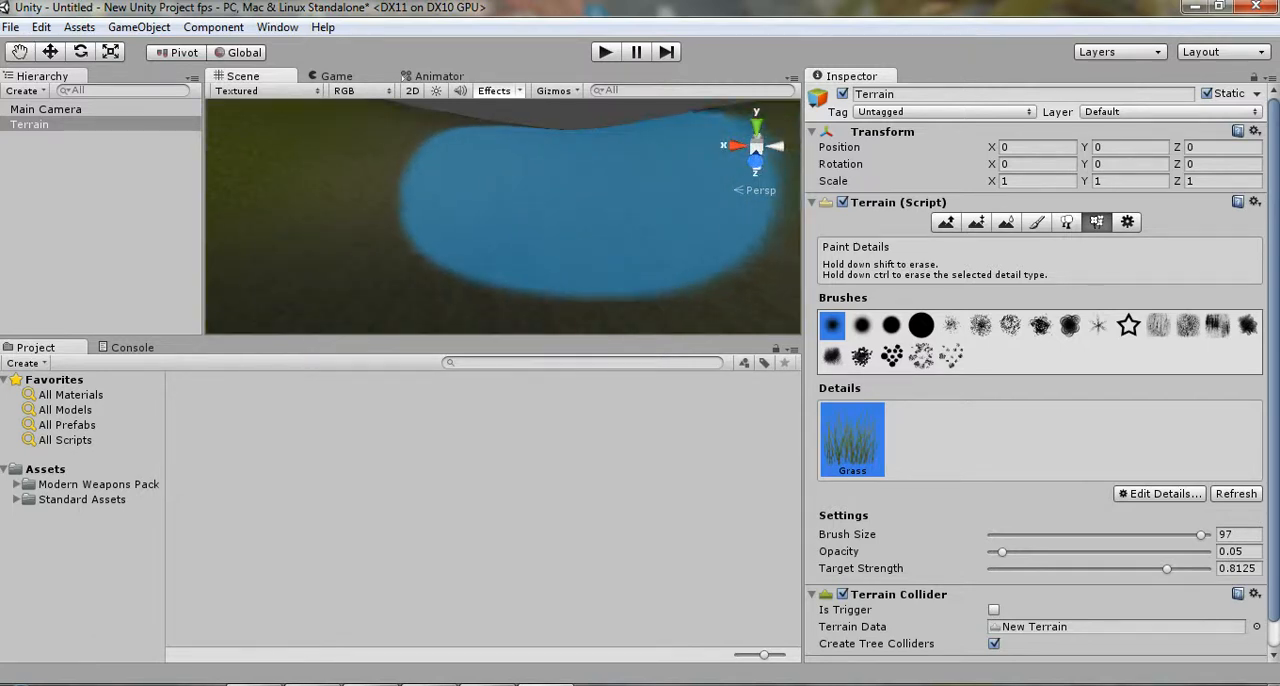
click(982, 222)
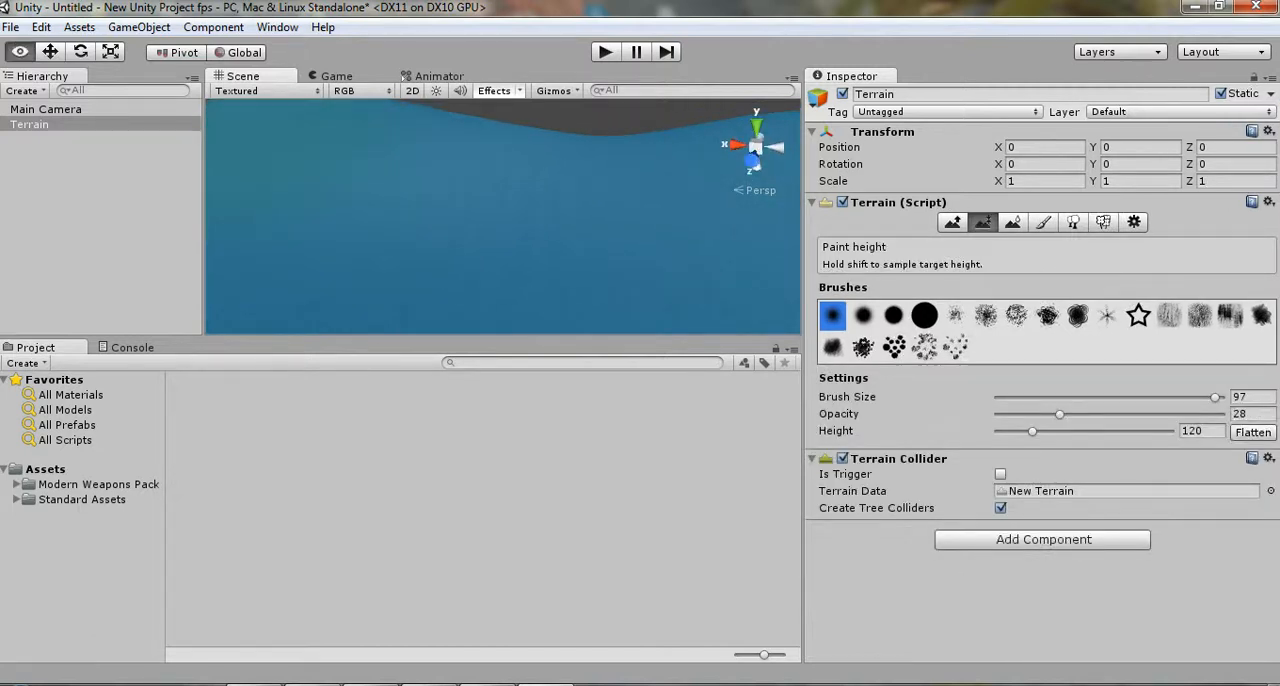
click(982, 222)
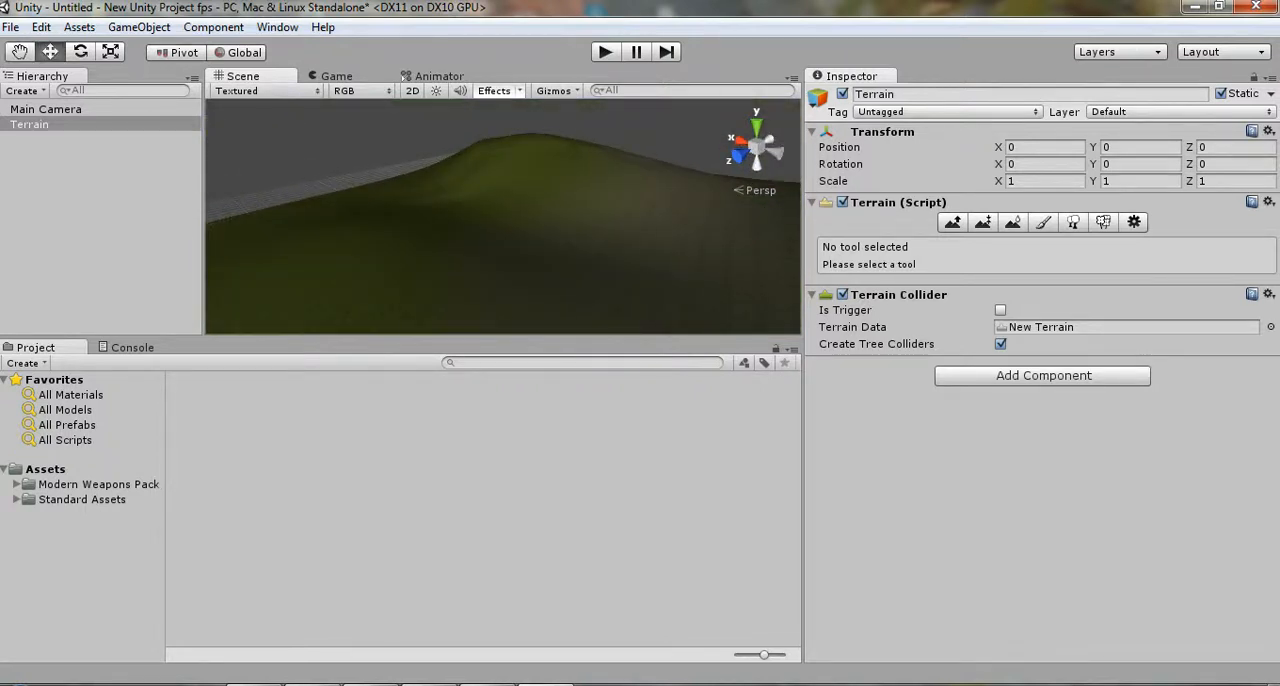
click(1096, 222)
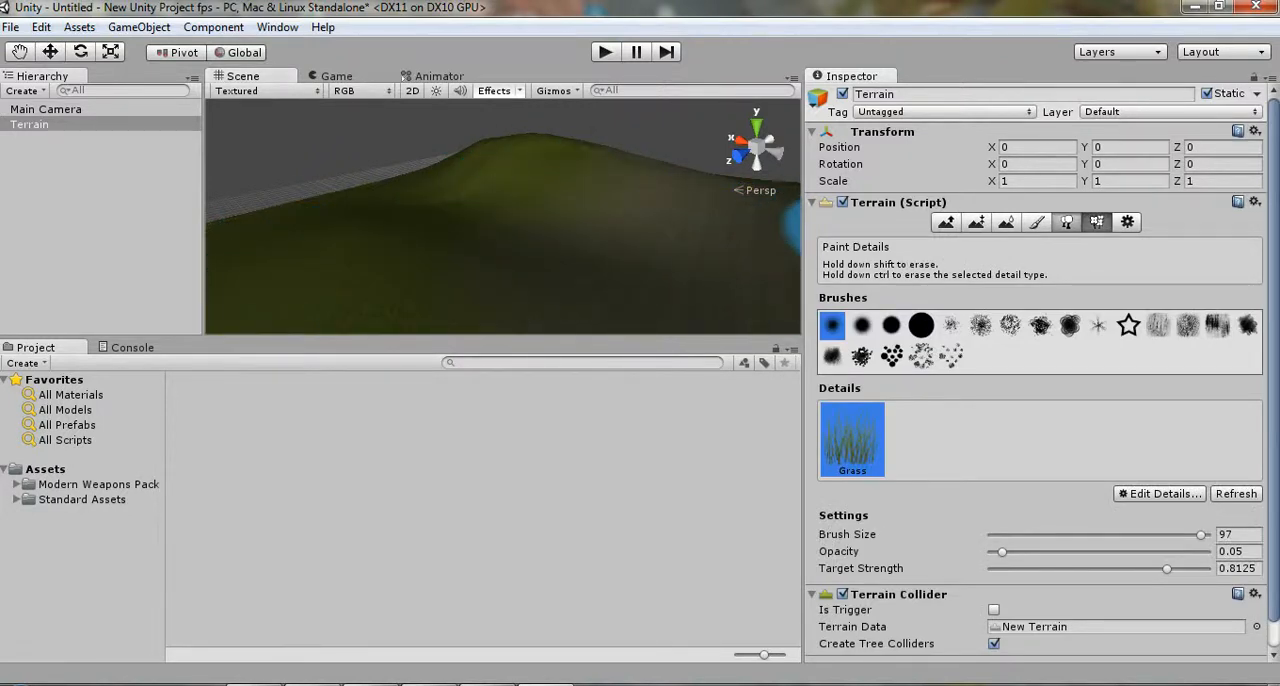
Add the Palm prefab as a tree type and paint palm trees over the hillside
click(1104, 222)
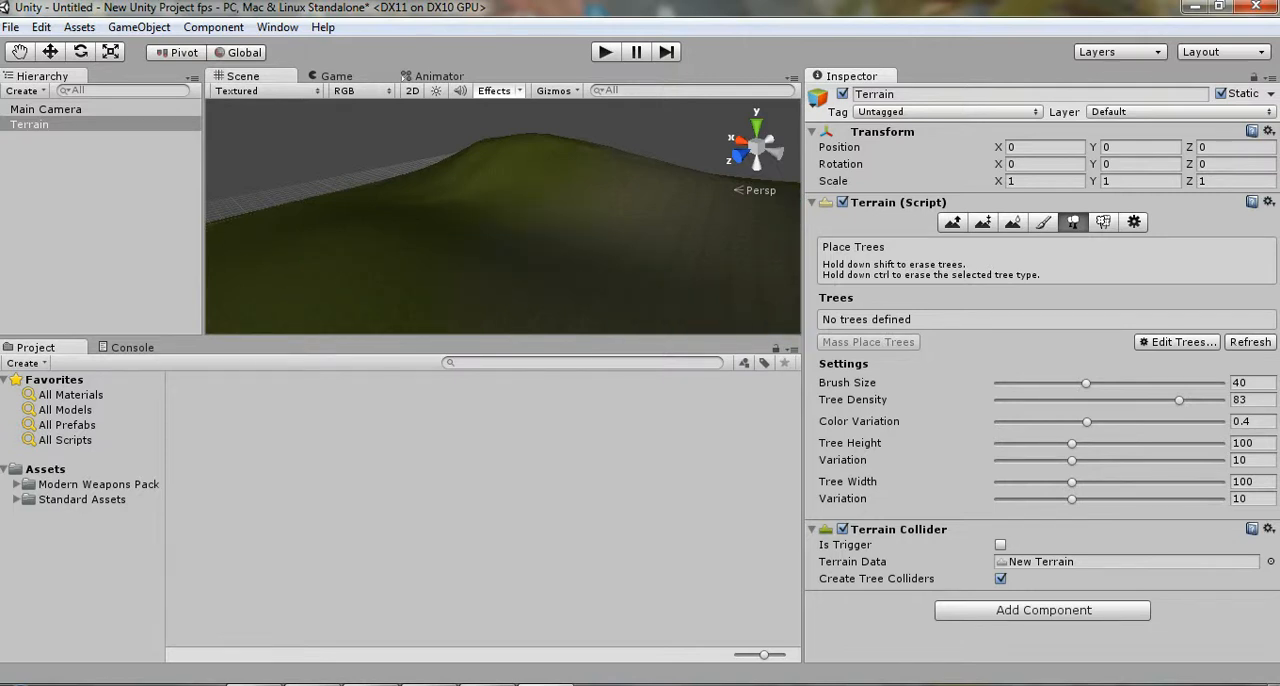
click(1180, 340)
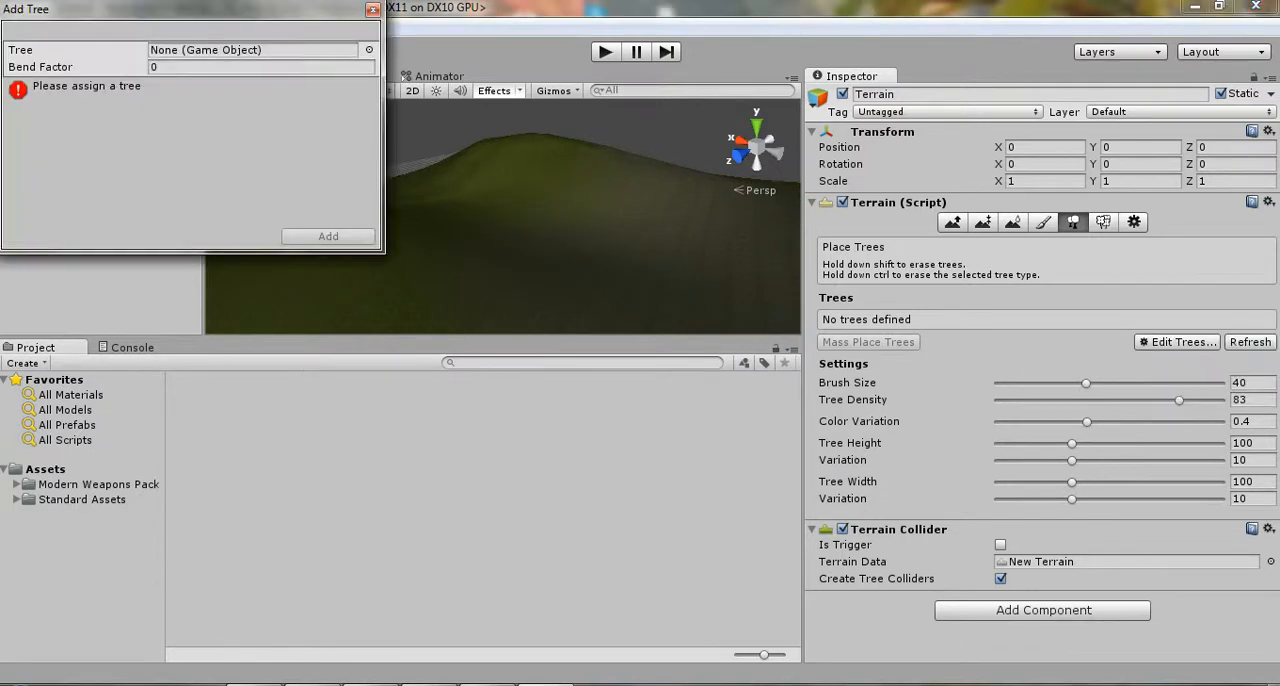
click(368, 48)
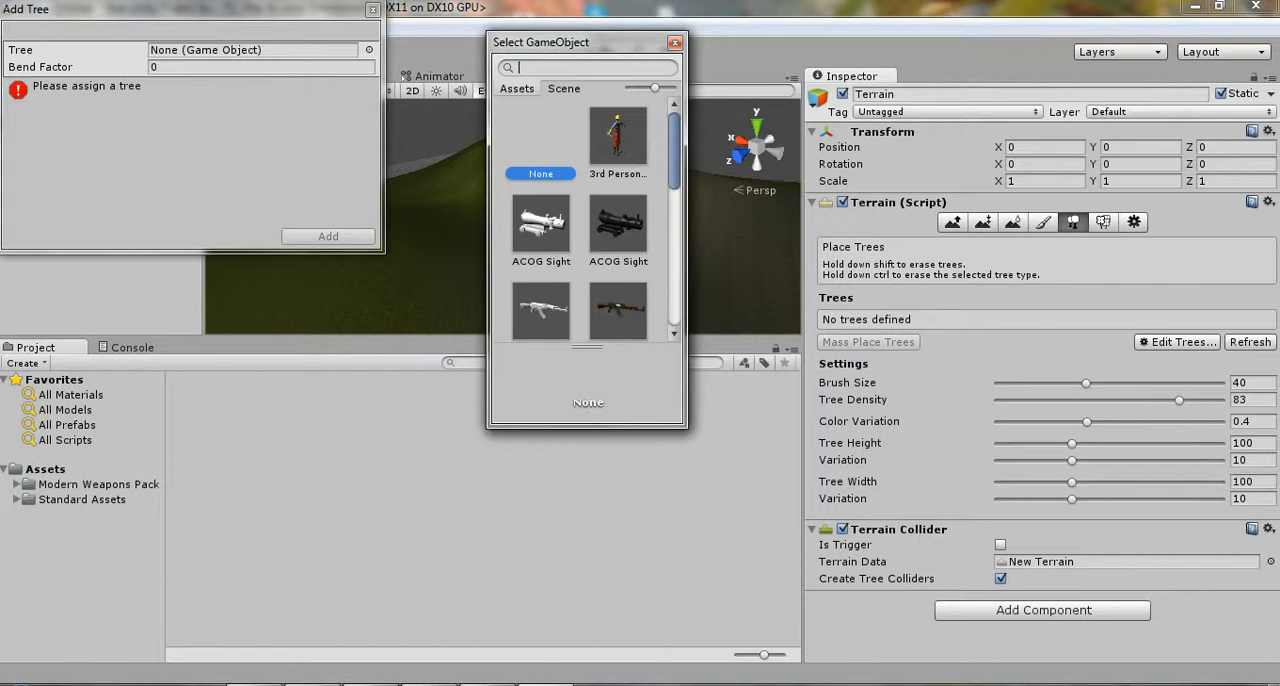
scroll(down, 3)
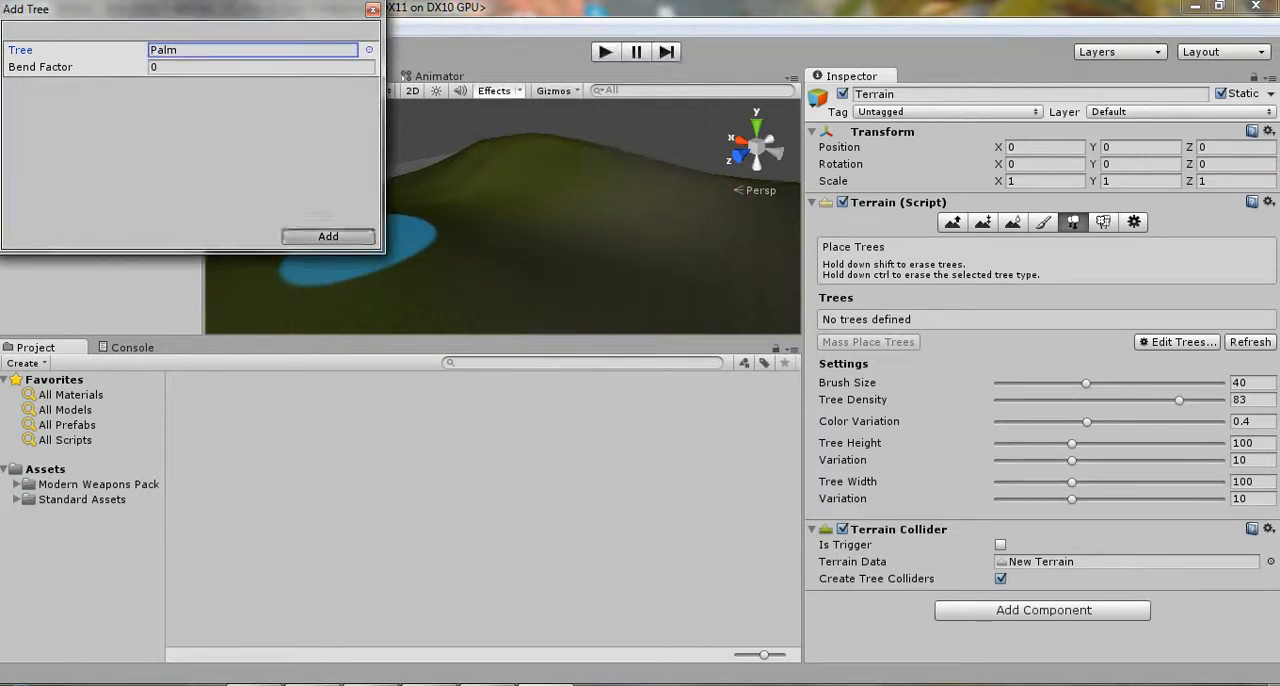
click(328, 236)
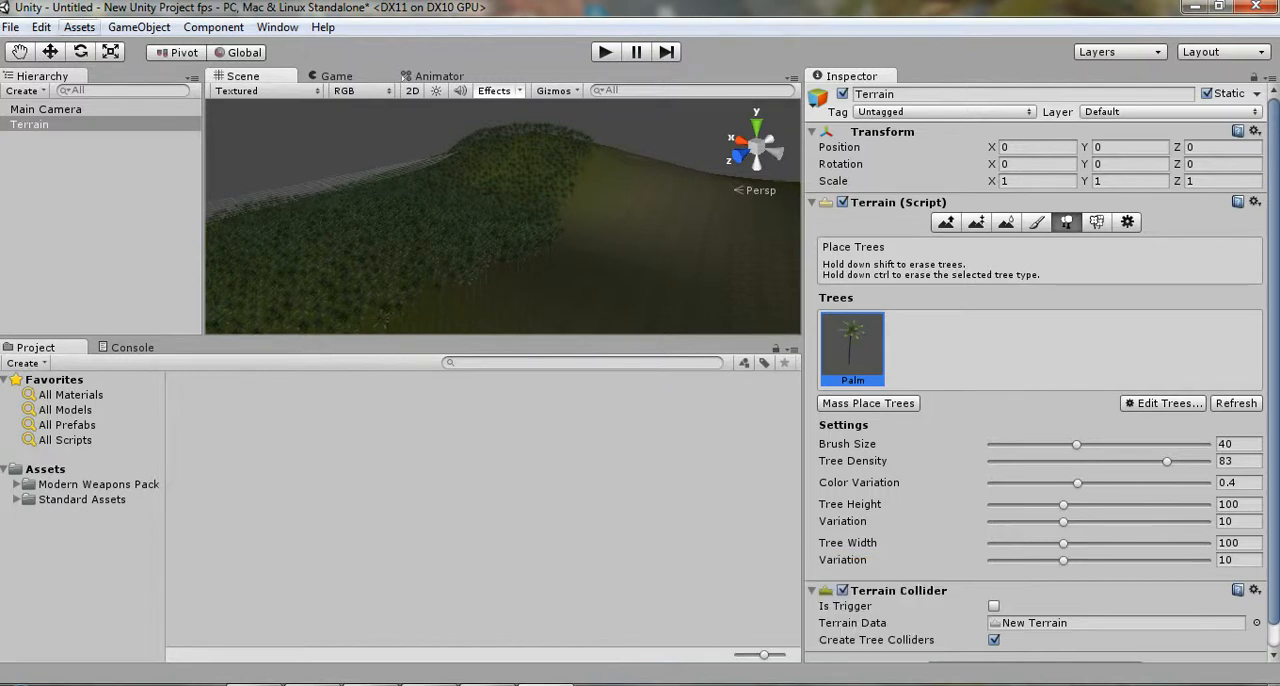
Paint more palm trees on the lower slopes and list the Assets folder contents
click(80, 28)
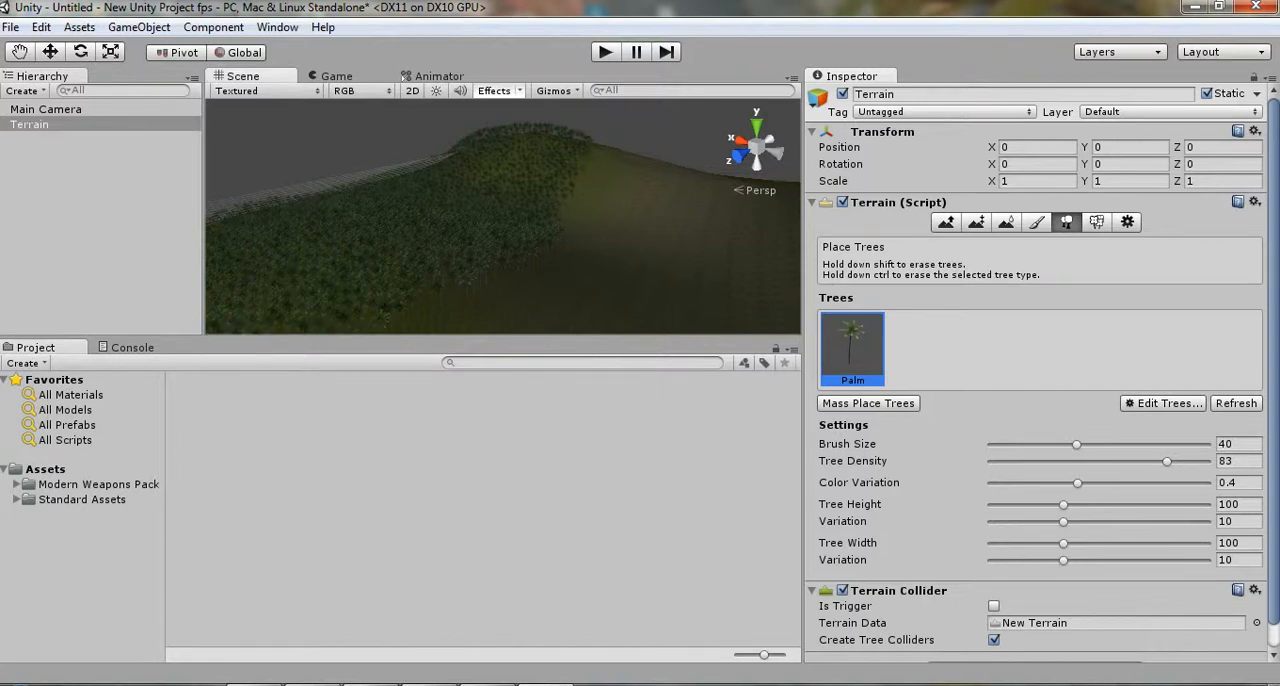
click(290, 290)
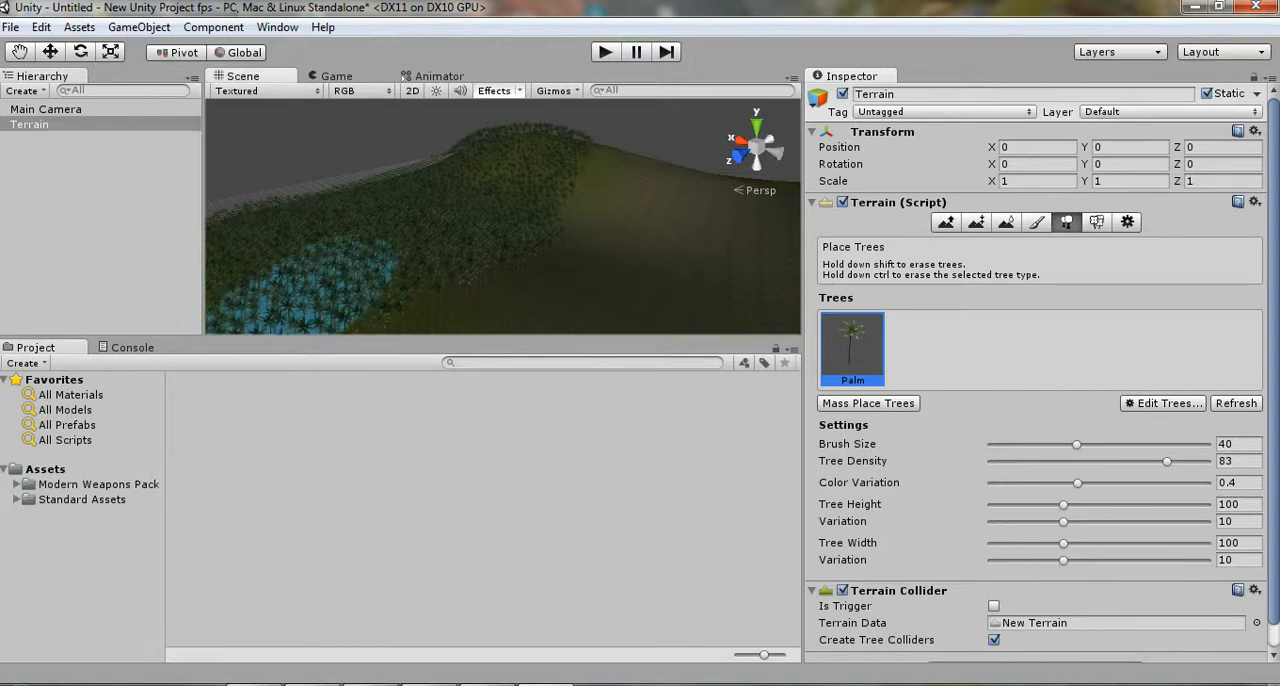
click(44, 468)
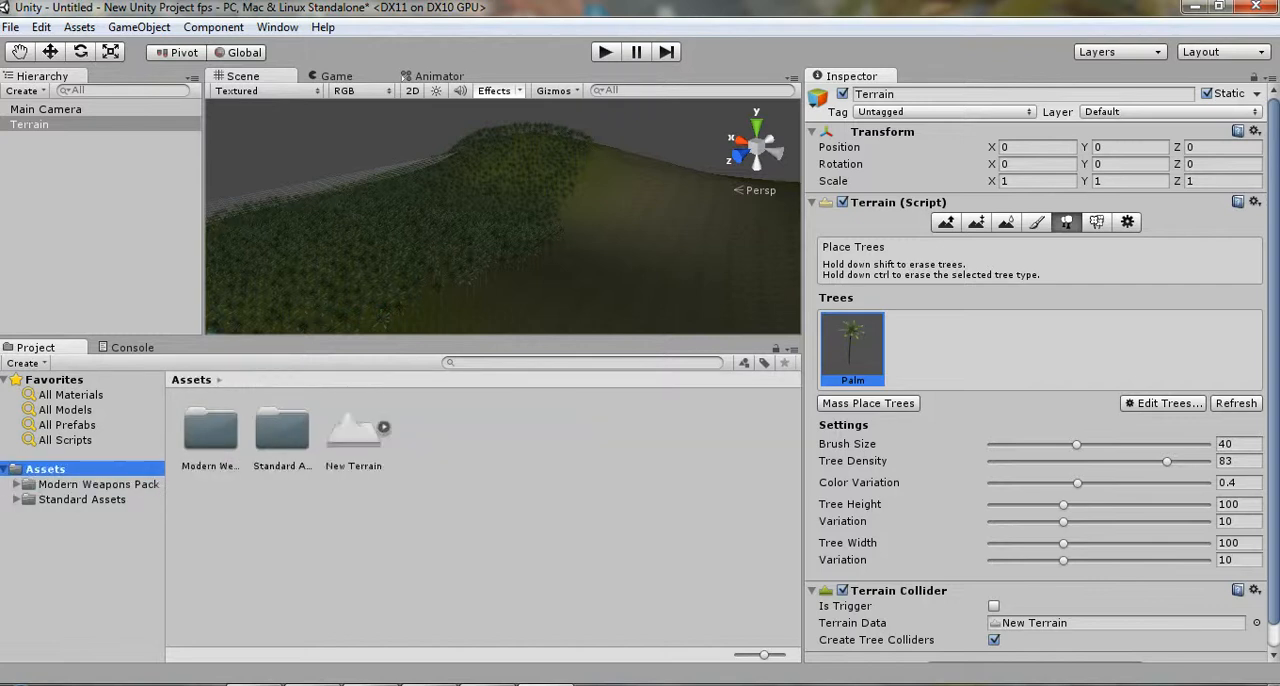
Place the First Person Controller prefab from Character Controllers into the scene
click(282, 430)
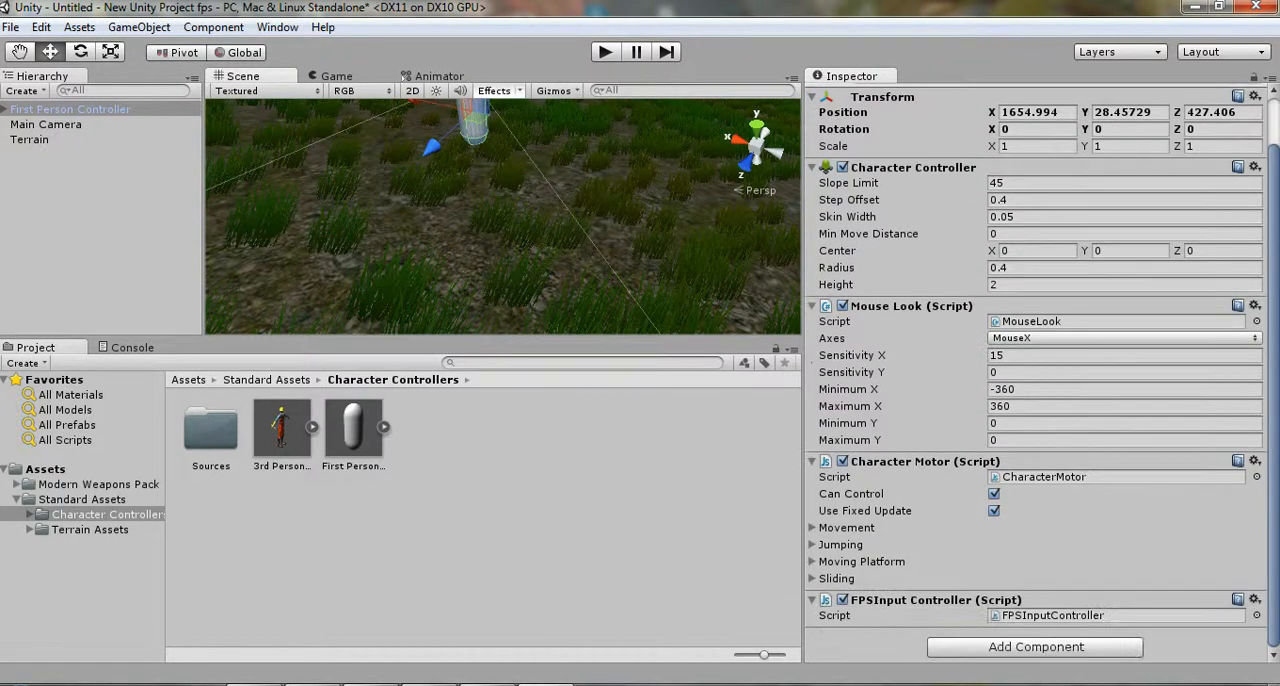
Import the Skyboxes package and select its folder under Standard Assets
click(80, 28)
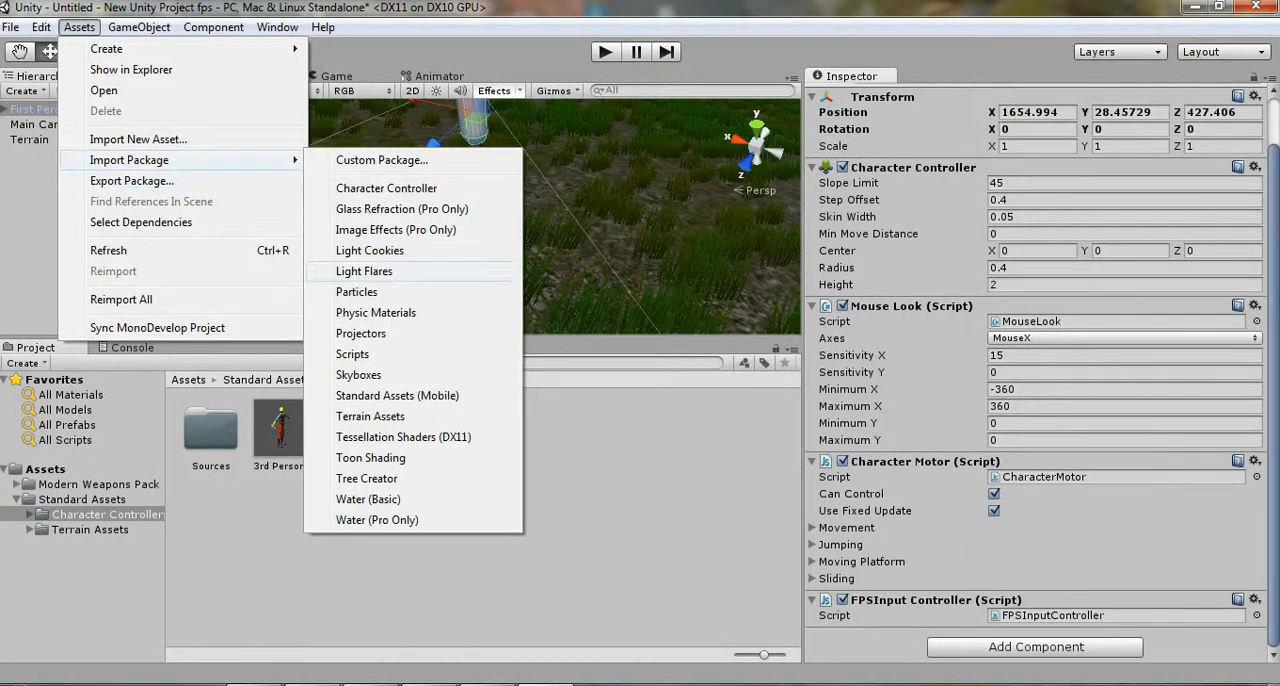
mouse_move(358, 374)
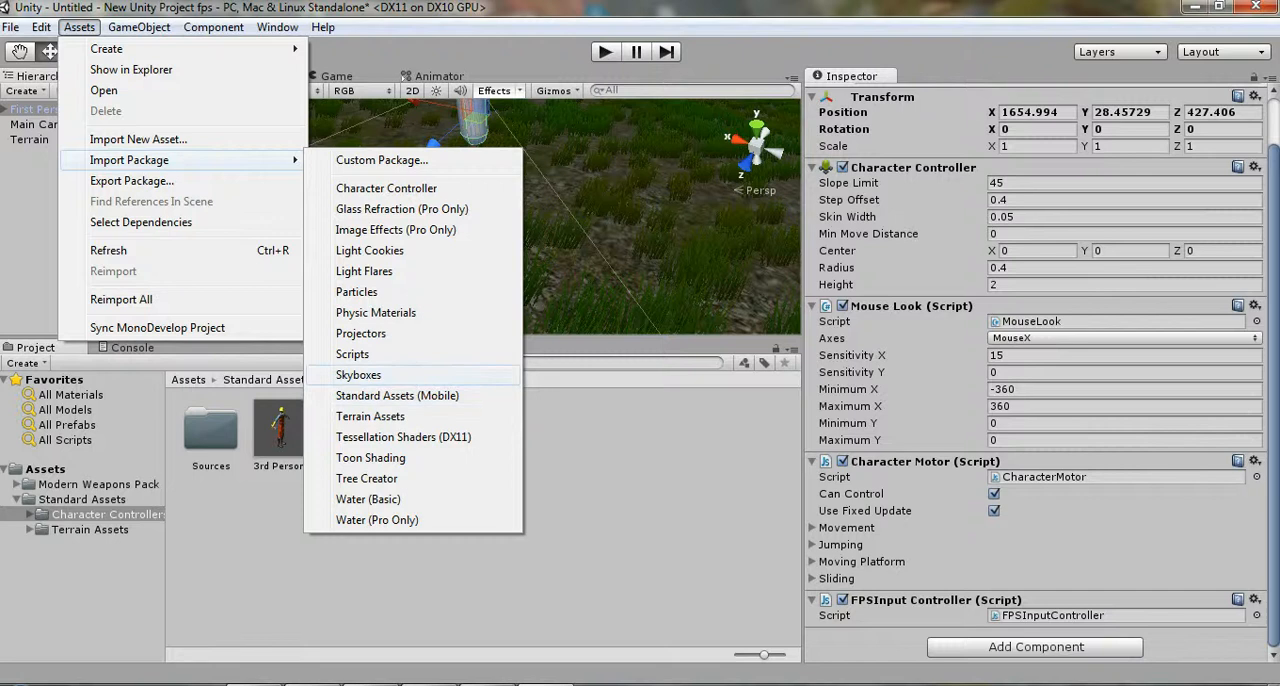
click(386, 188)
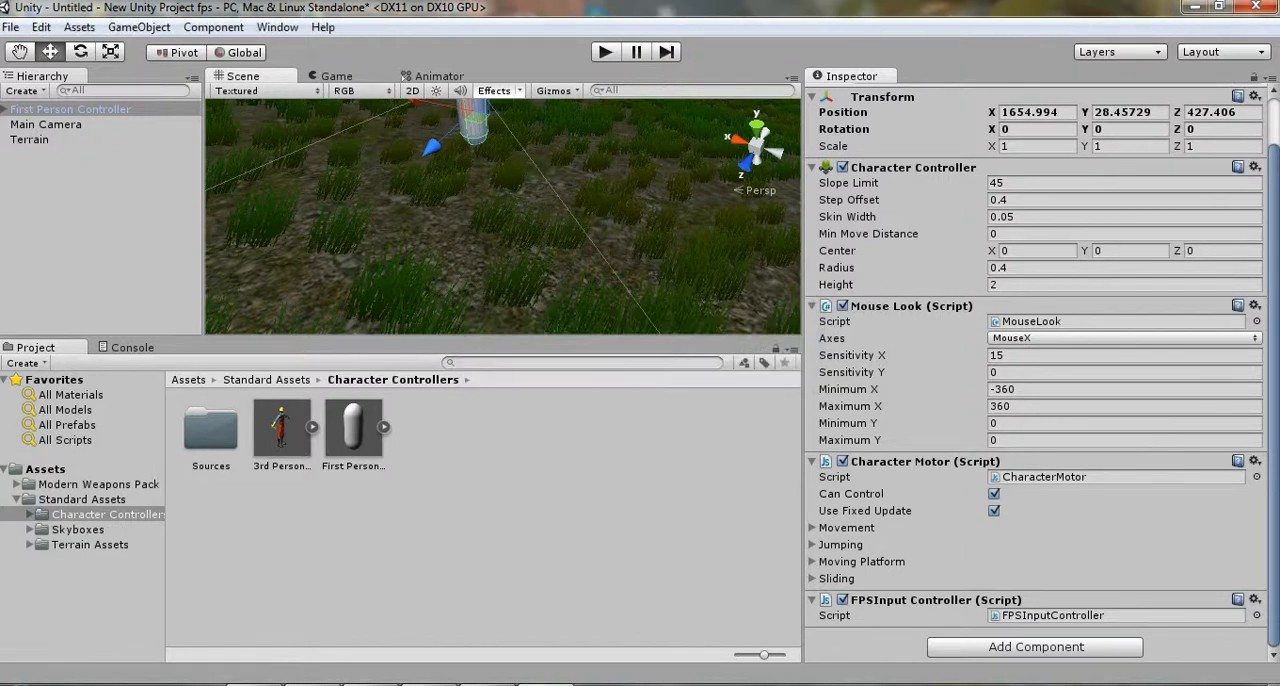
click(78, 528)
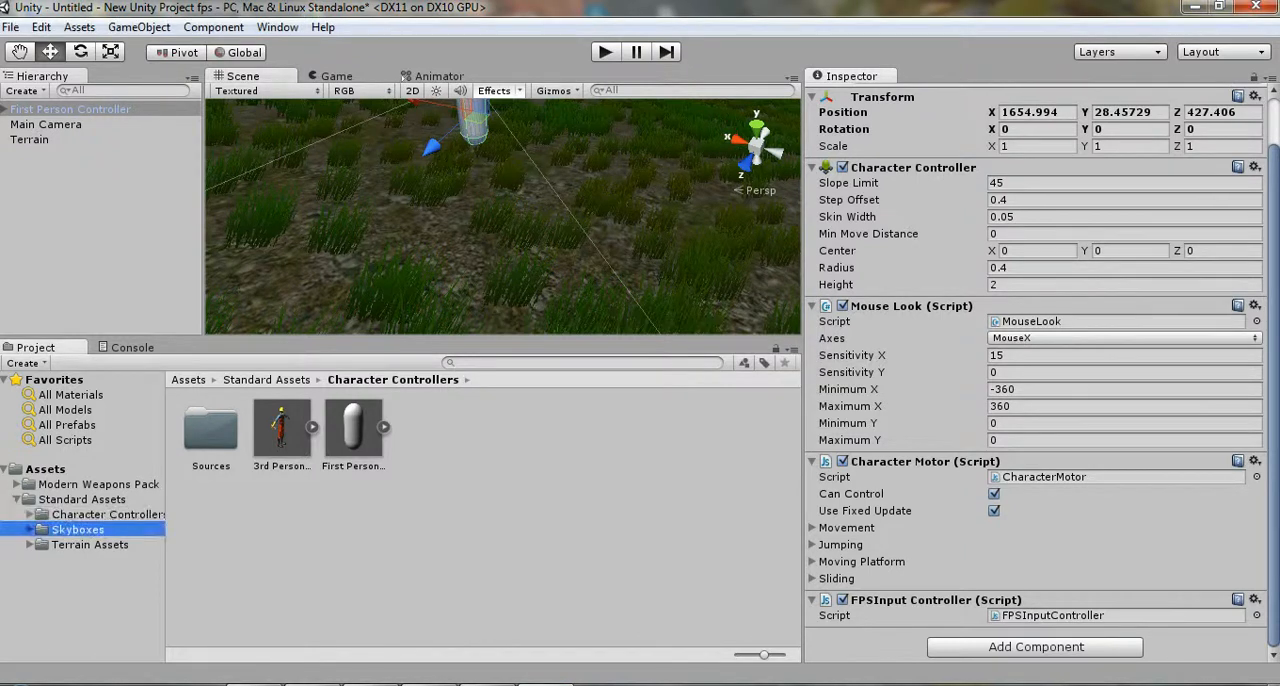
Select the First Person Controller's own Main Camera and bring up the Component menu
click(44, 124)
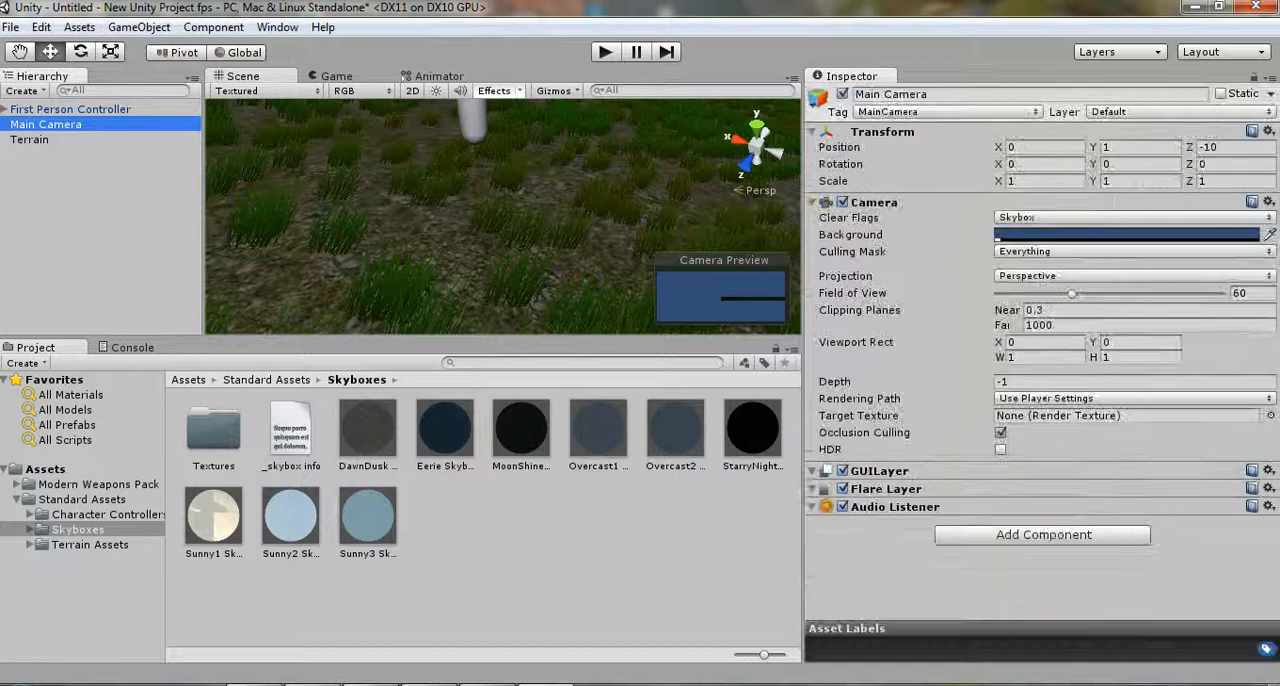
click(70, 108)
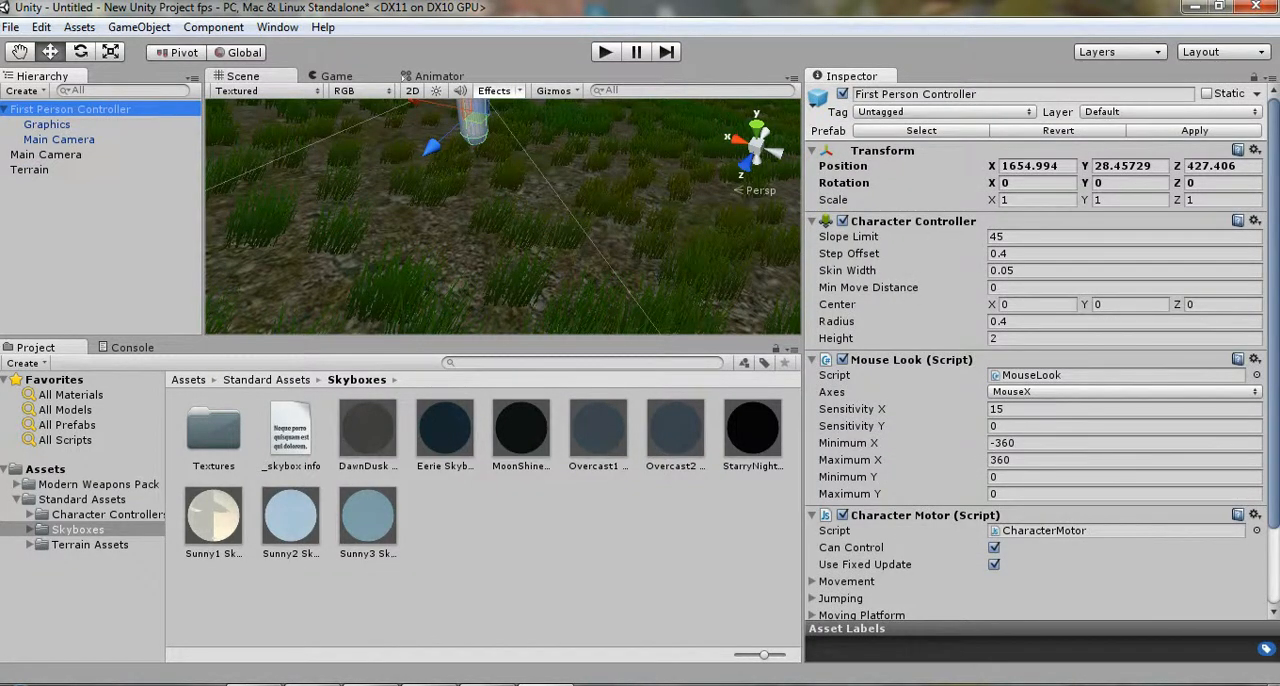
click(58, 140)
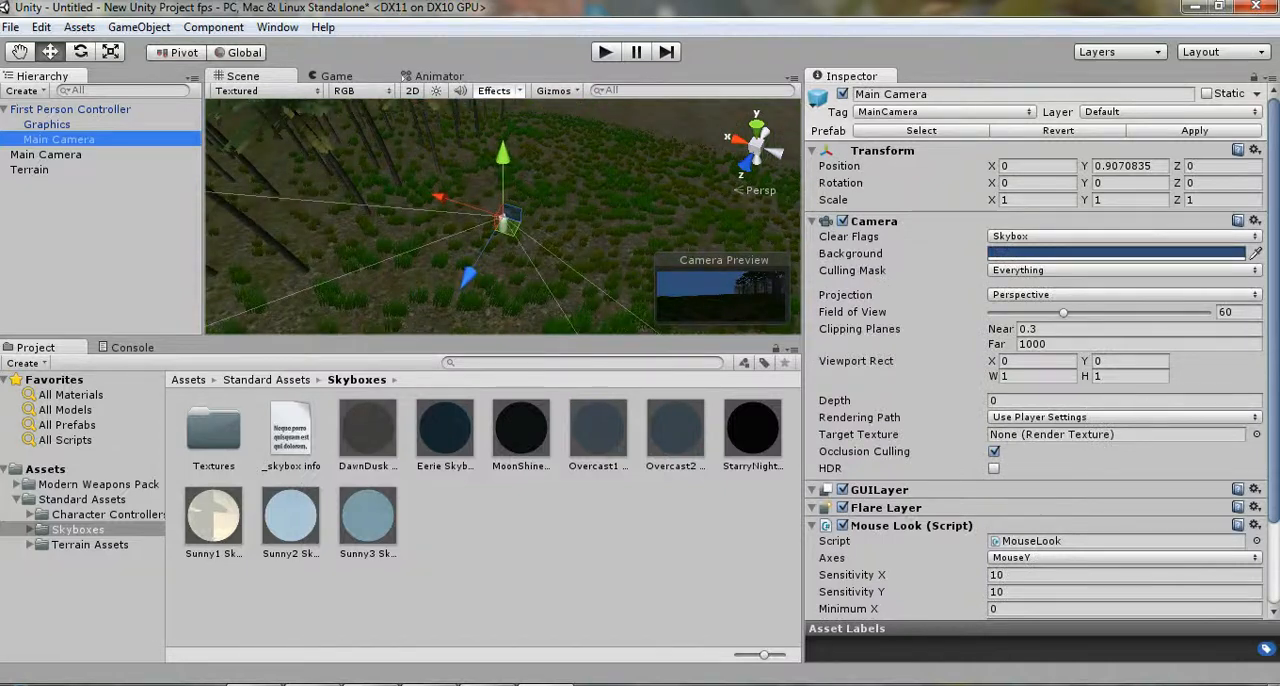
click(212, 28)
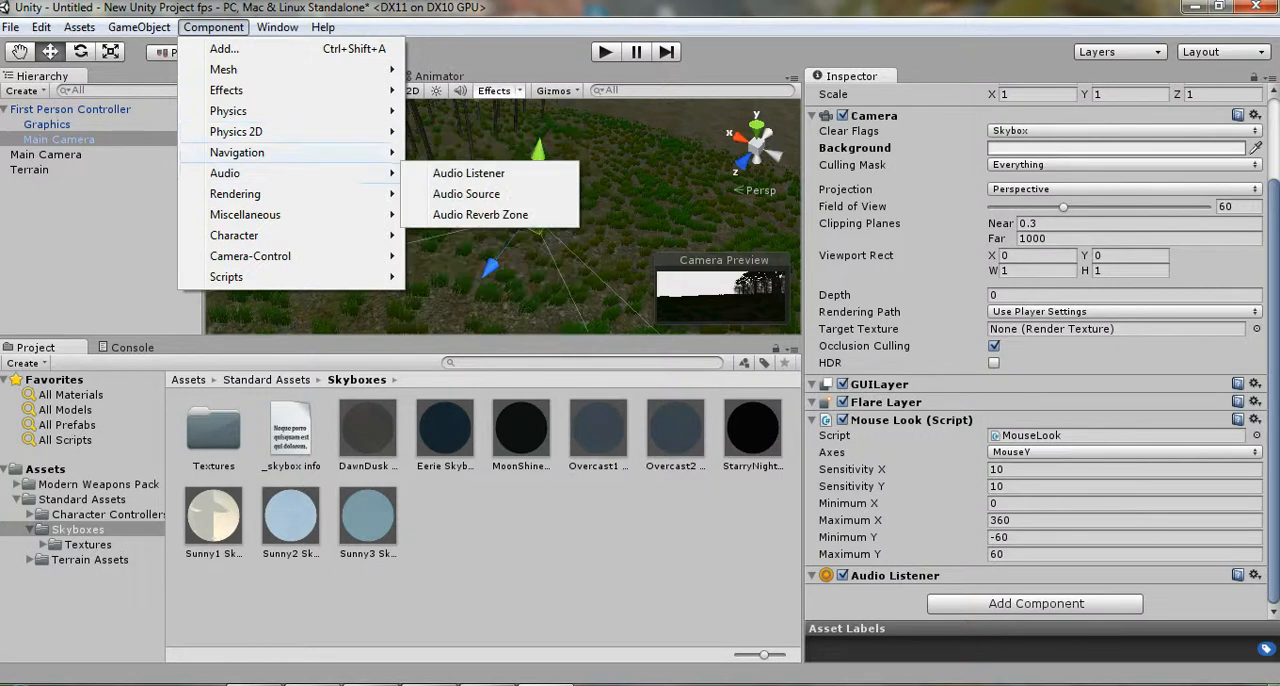
mouse_move(234, 192)
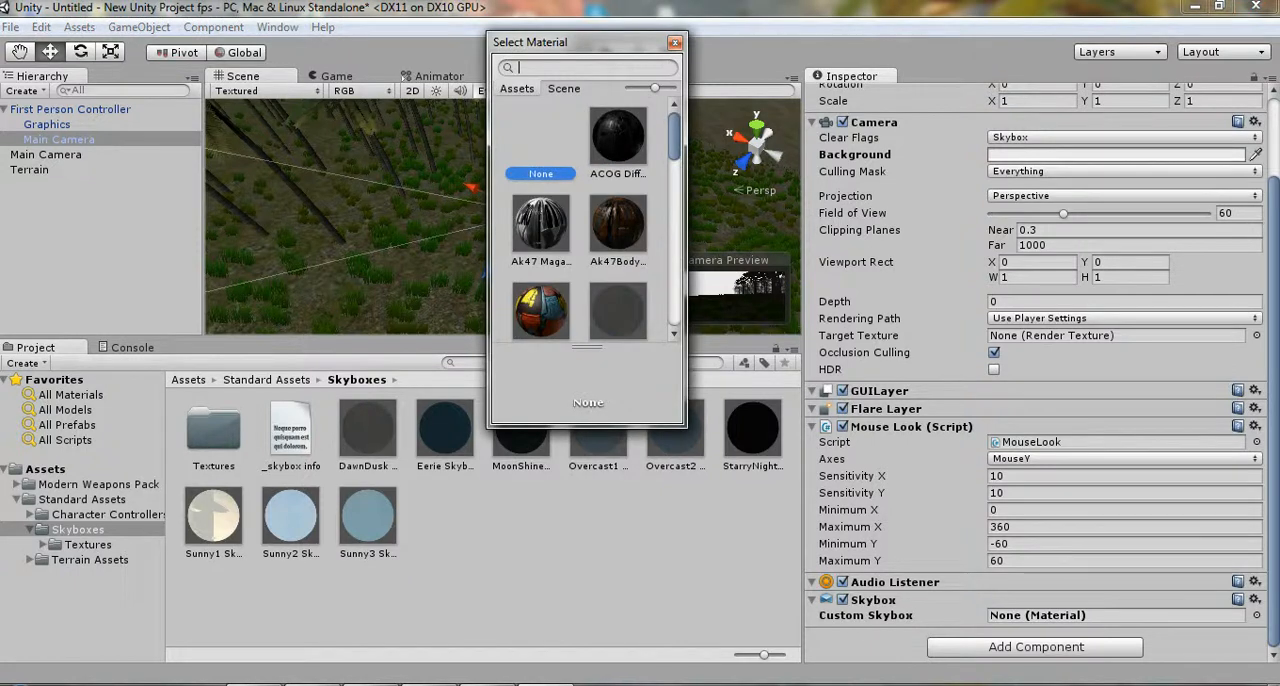
Assign MoonShine Skybox as the camera's Custom Skybox material and start Play mode
scroll(down, 3)
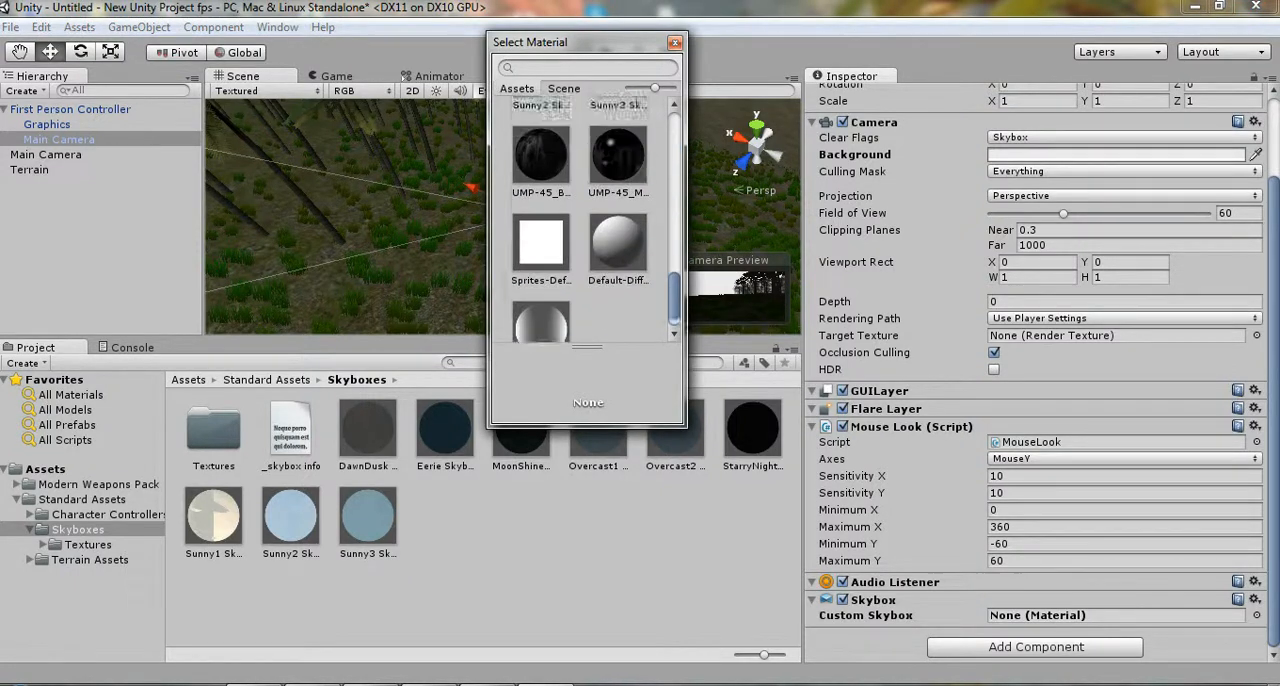
scroll(down, 3)
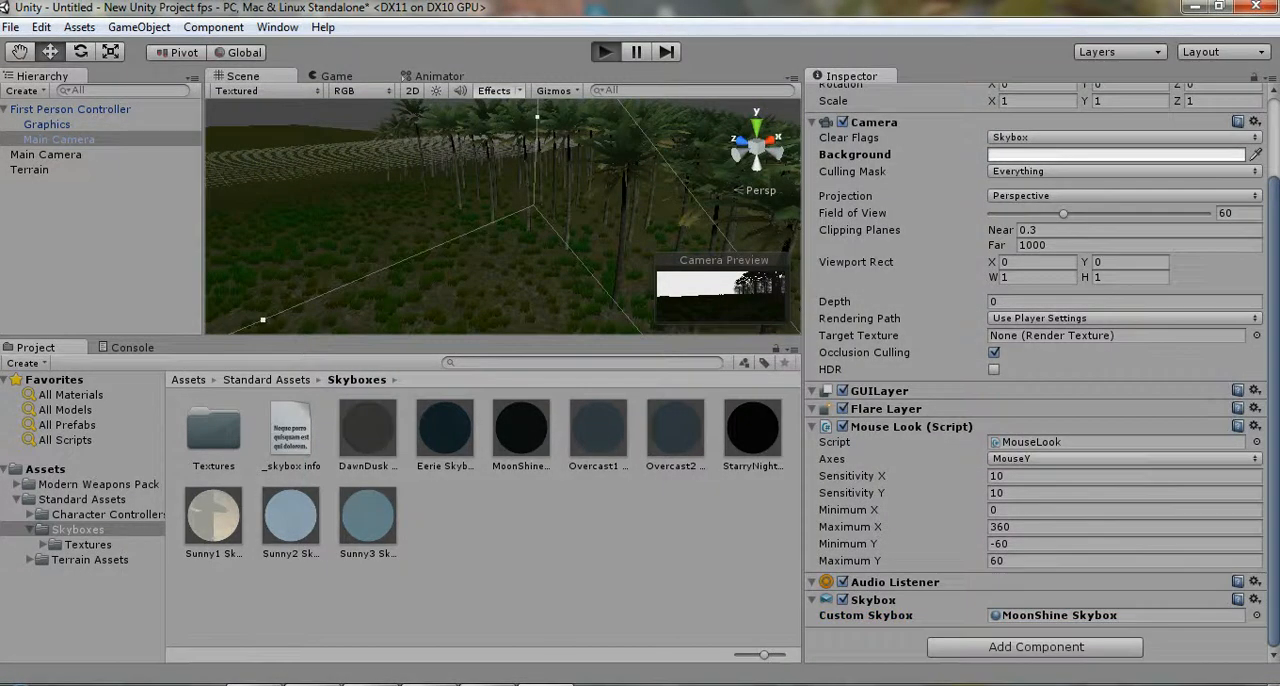
click(604, 52)
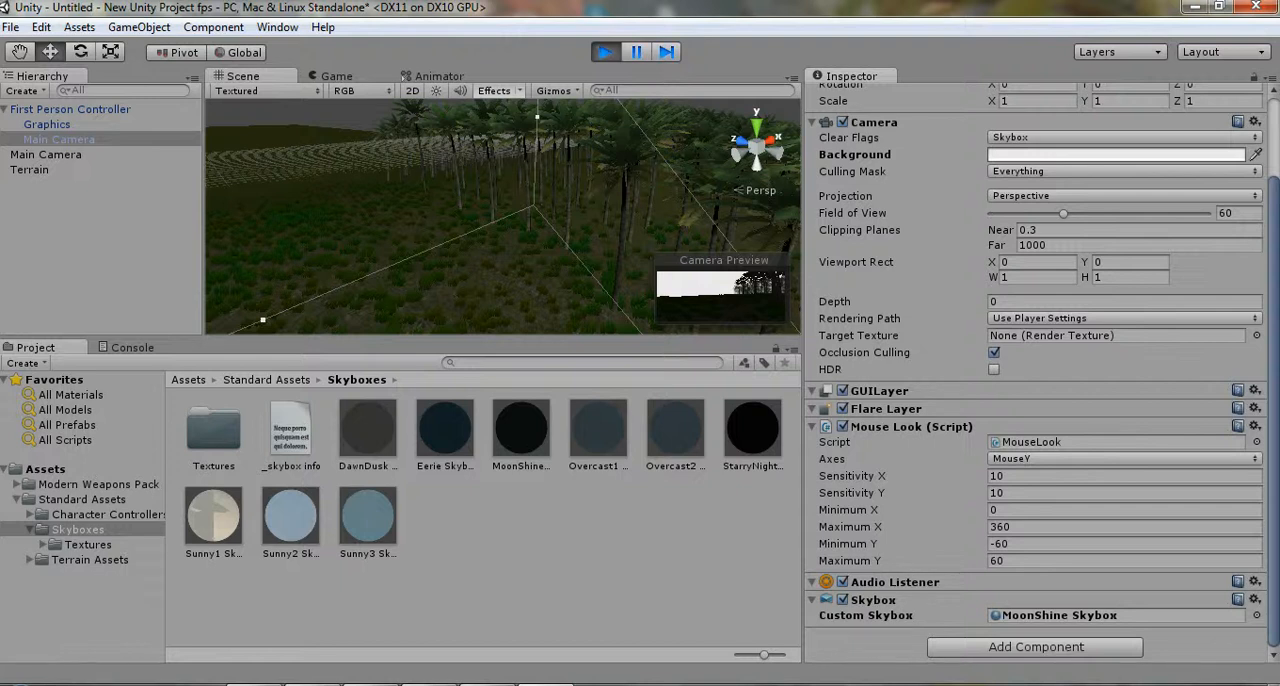